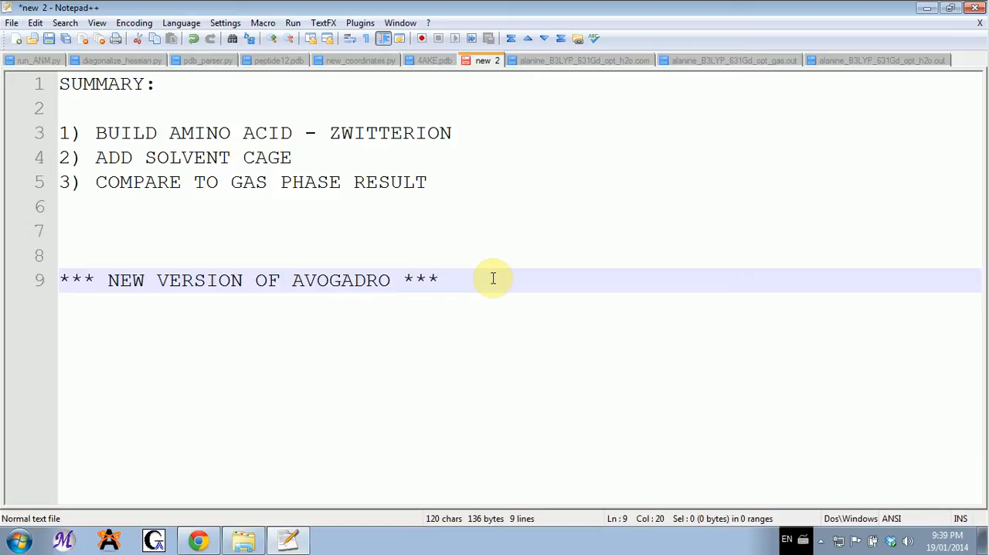
# Switch to Avogadro and bring up the peptide builder from the Build menu
pyautogui.click(291, 280)
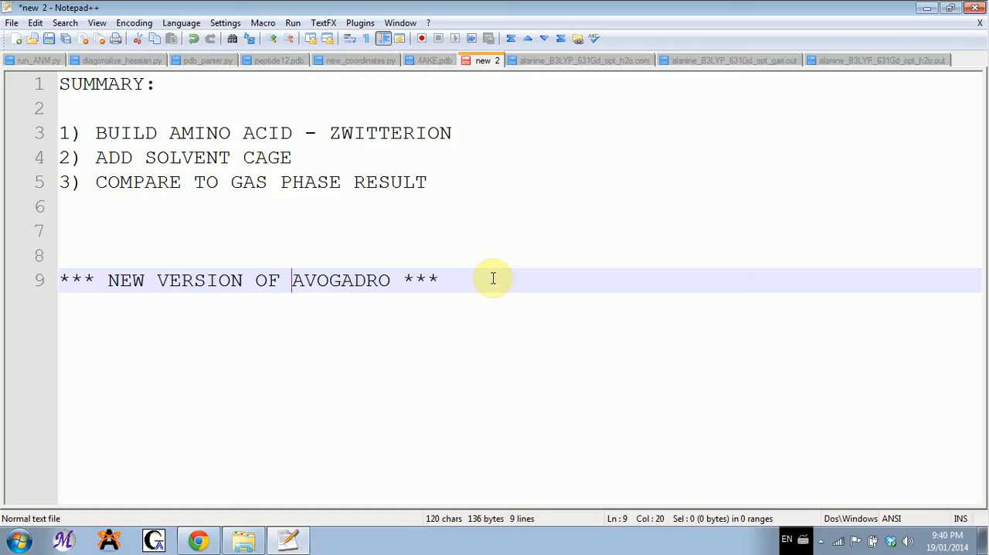
pyautogui.moveTo(347, 365)
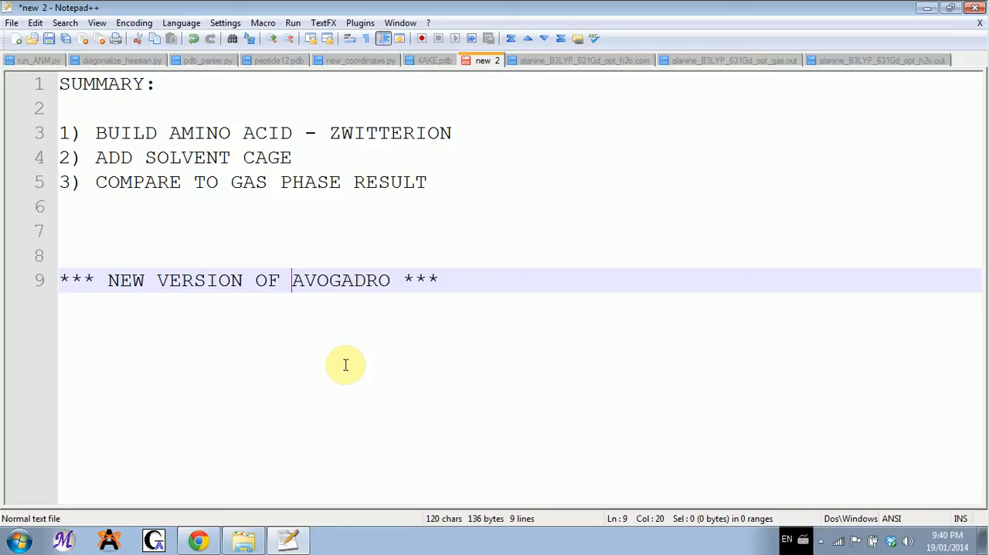
pyautogui.moveTo(325, 390)
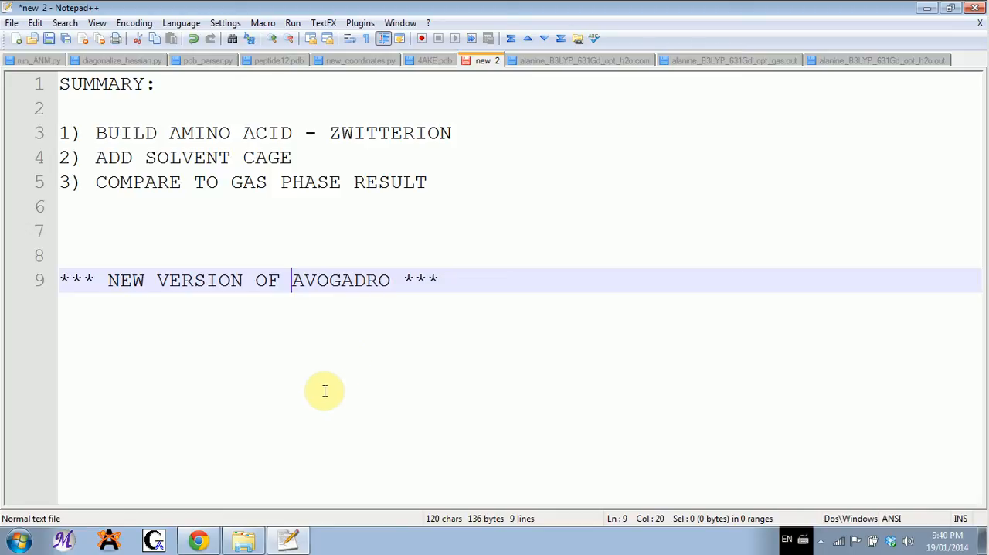
pyautogui.click(108, 538)
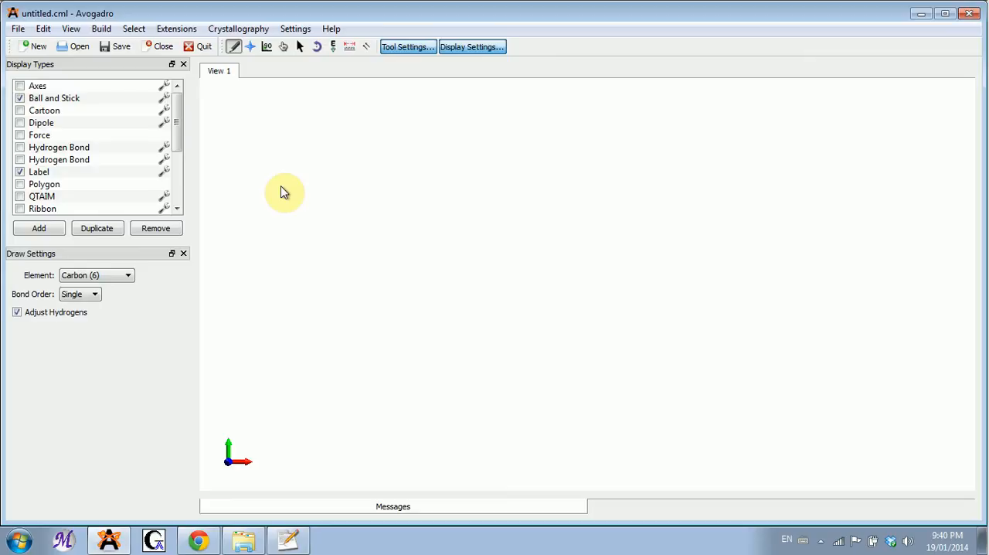
pyautogui.moveTo(797, 219)
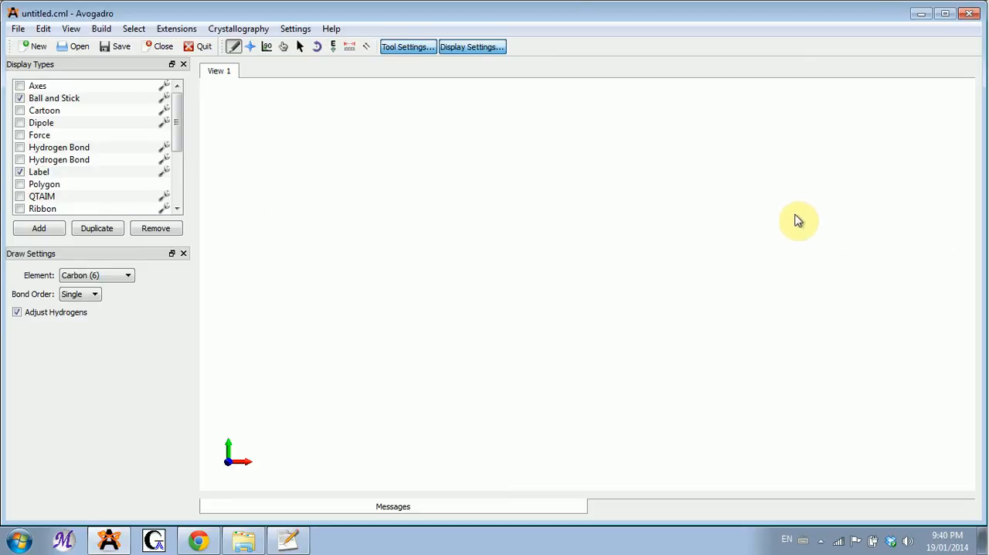
pyautogui.moveTo(238, 28)
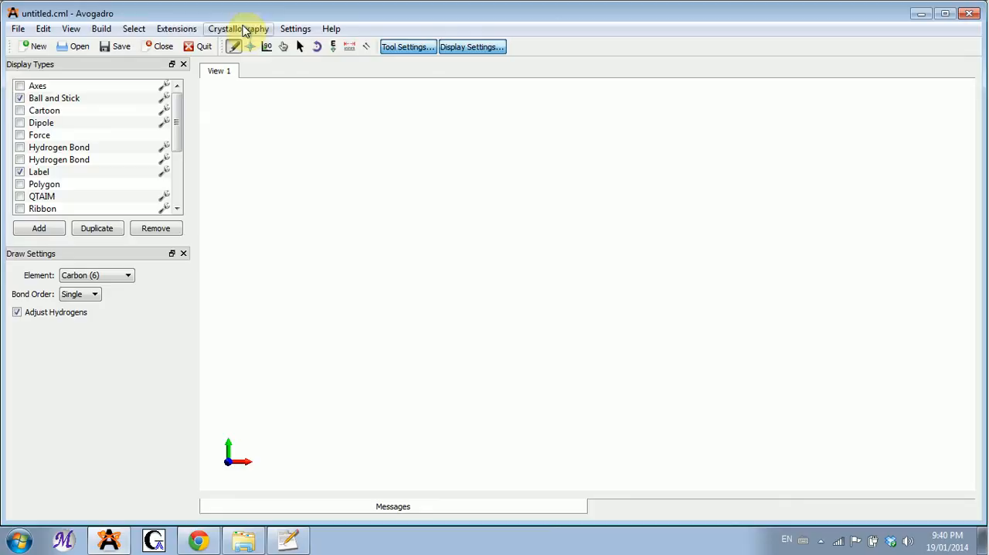
pyautogui.moveTo(324, 8)
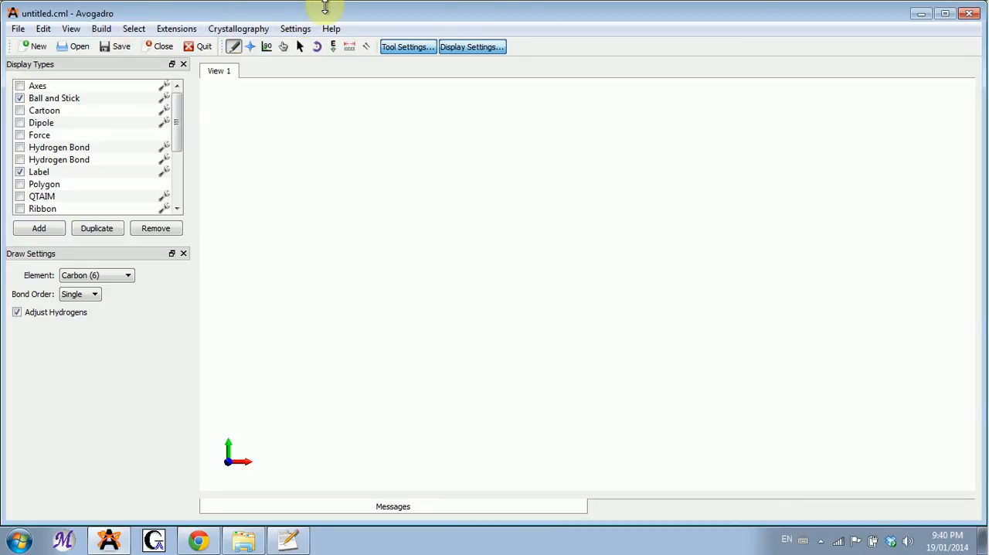
pyautogui.moveTo(834, 23)
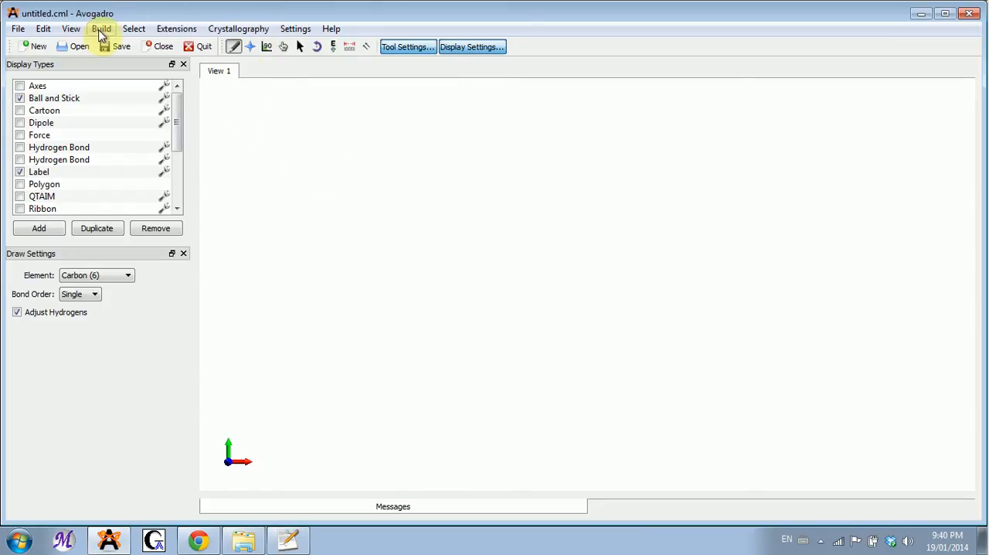
pyautogui.click(102, 28)
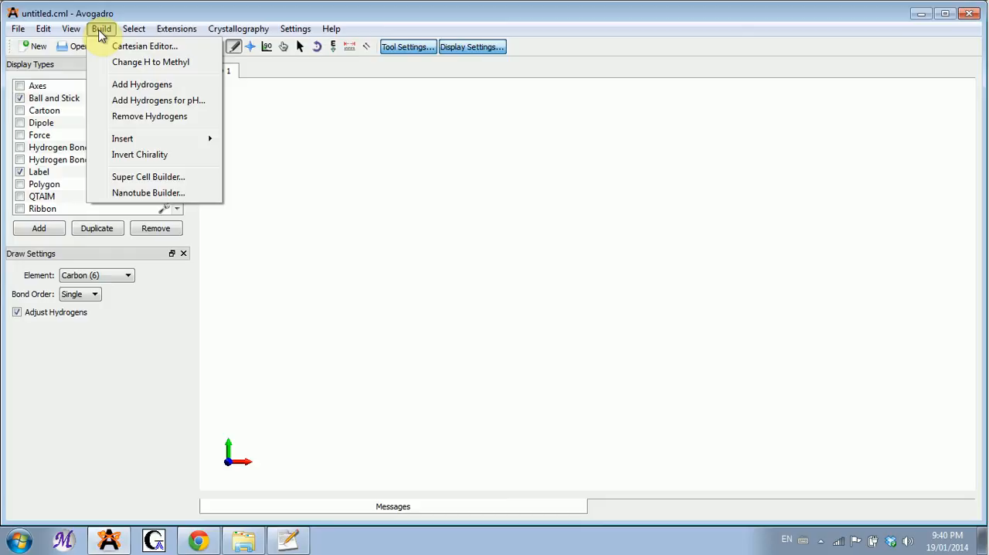
pyautogui.moveTo(148, 116)
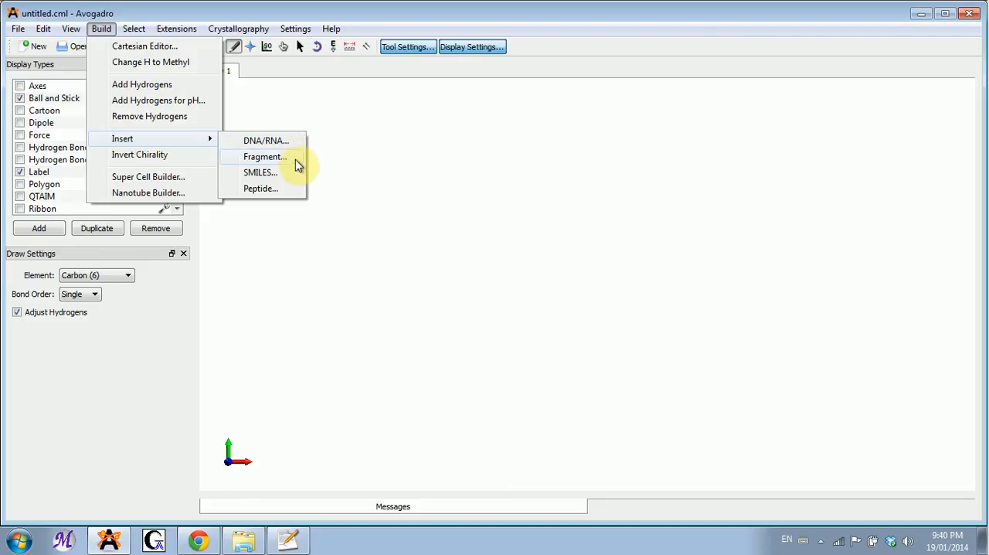
pyautogui.moveTo(284, 188)
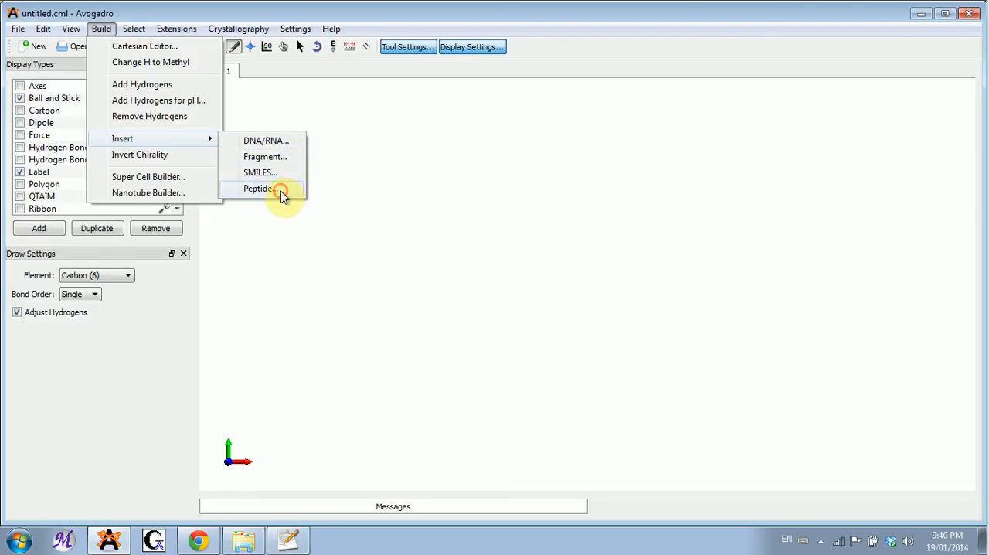
pyautogui.click(258, 188)
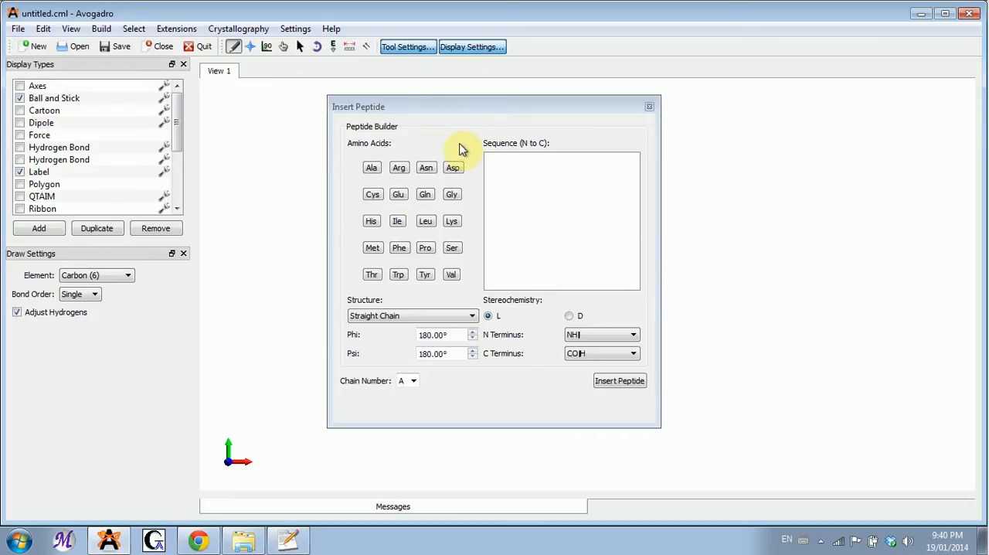
pyautogui.moveTo(575, 171)
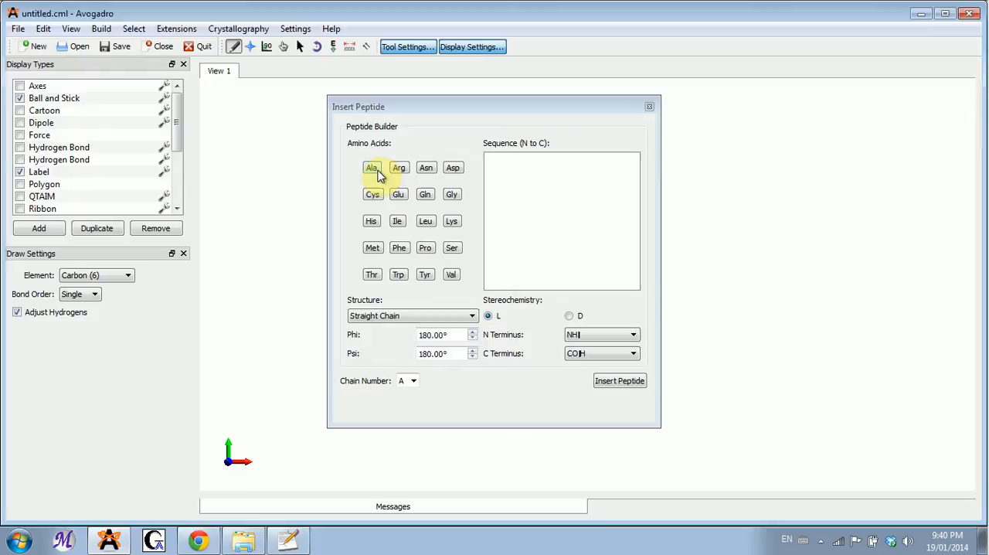
# Insert a single Ala peptide into the workspace and turn it slightly
pyautogui.click(619, 380)
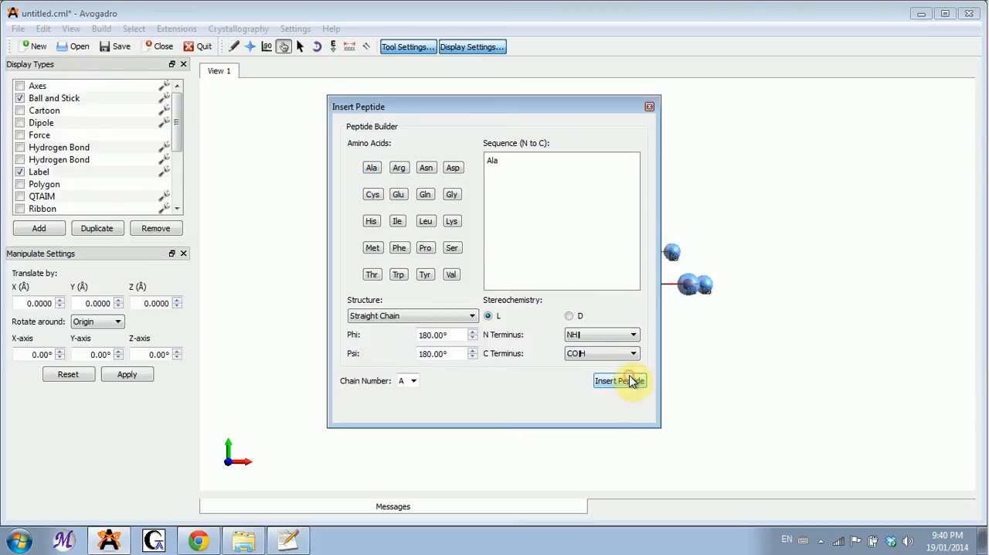
pyautogui.click(618, 380)
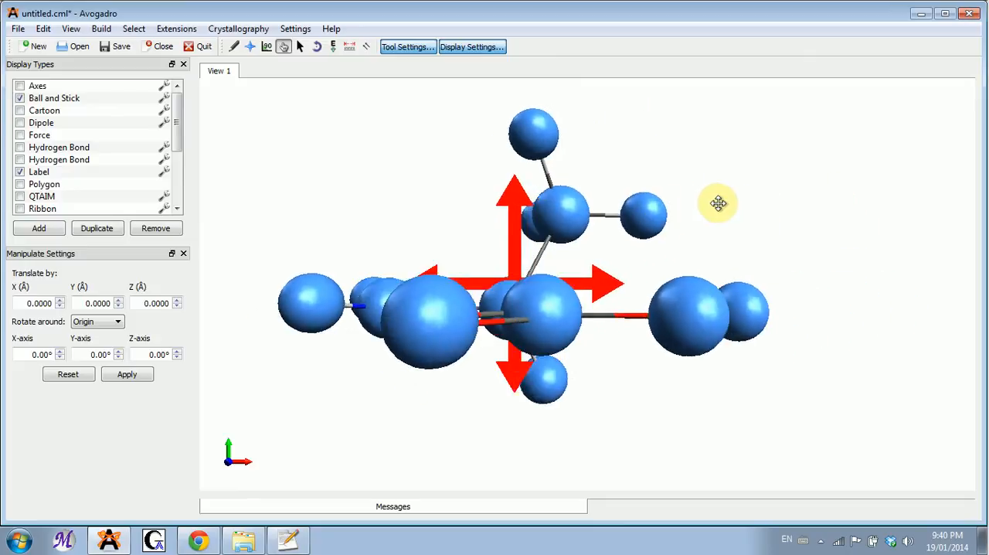
pyautogui.moveTo(719, 204); pyautogui.dragTo(776, 426)
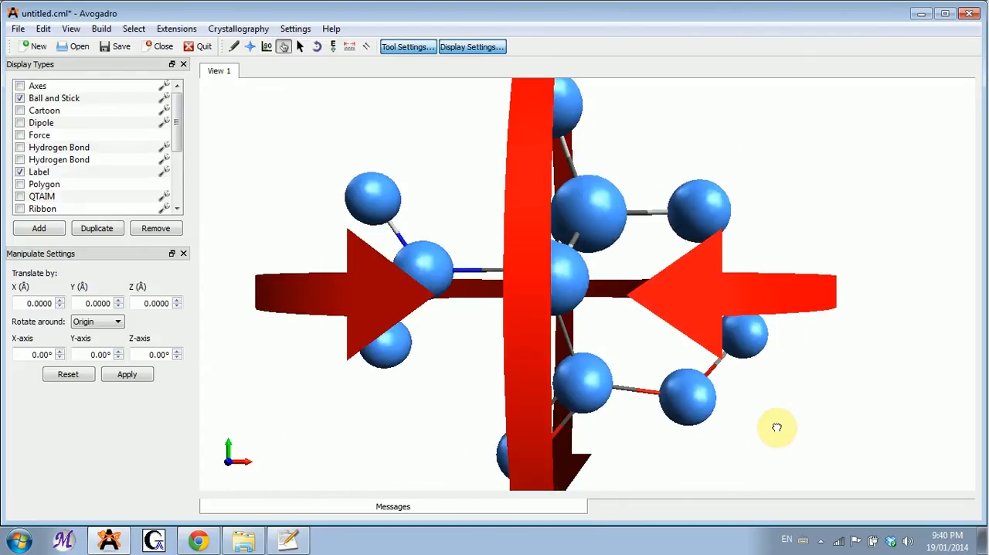
# Deselect all atoms of the alanine and rotate it for a clearer view of its groups
pyautogui.click(132, 28)
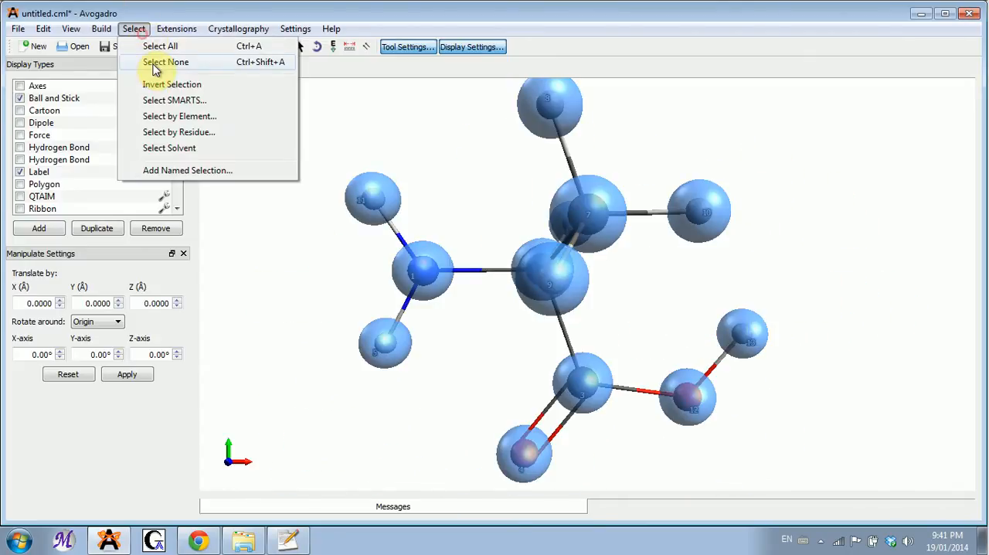
pyautogui.click(166, 62)
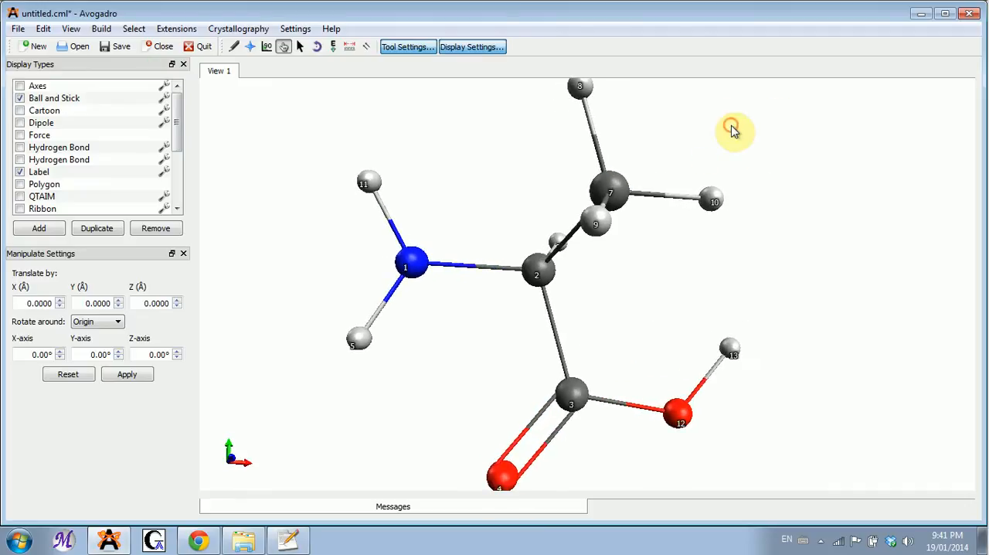
pyautogui.moveTo(732, 130); pyautogui.dragTo(698, 198)
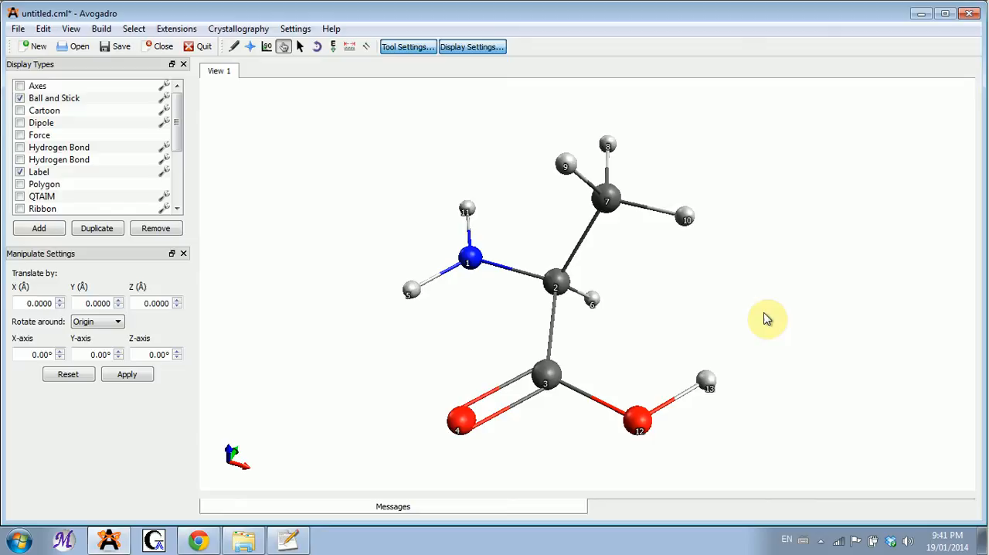
pyautogui.moveTo(782, 287)
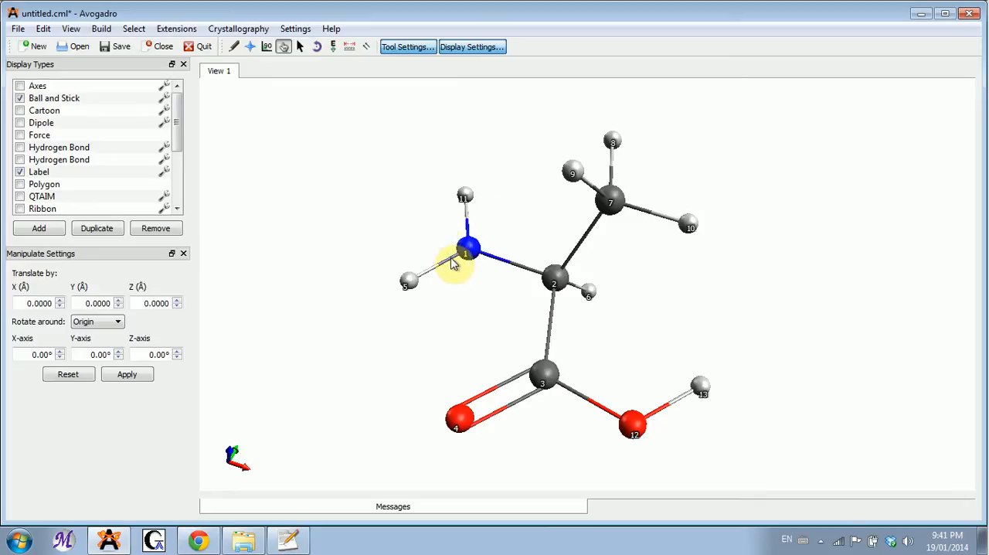
pyautogui.moveTo(427, 260)
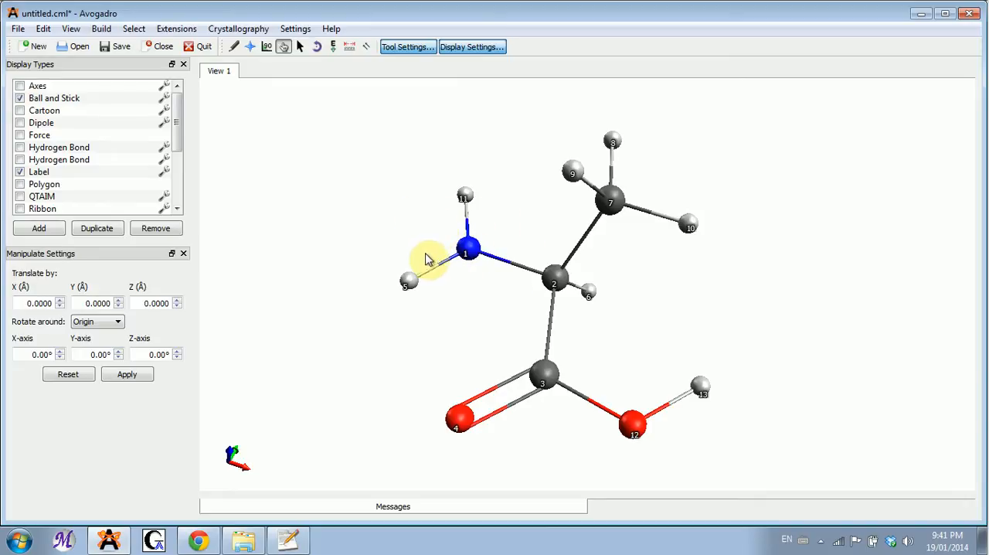
pyautogui.moveTo(636, 441)
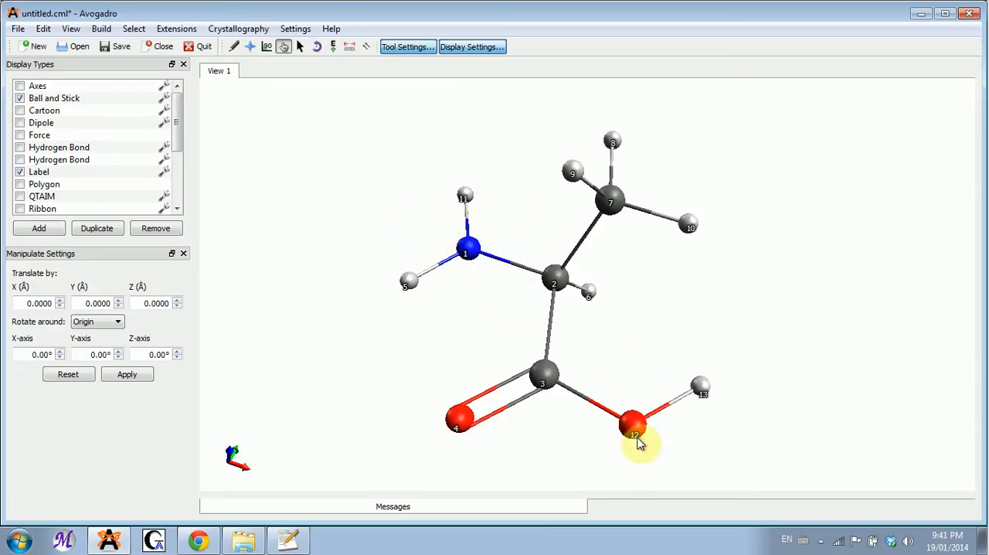
pyautogui.moveTo(667, 414)
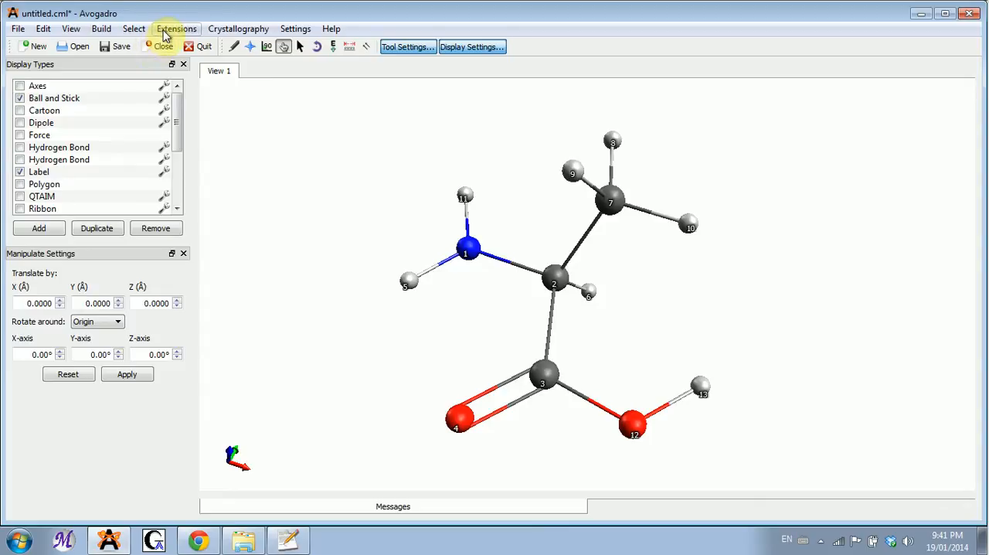
pyautogui.moveTo(233, 46)
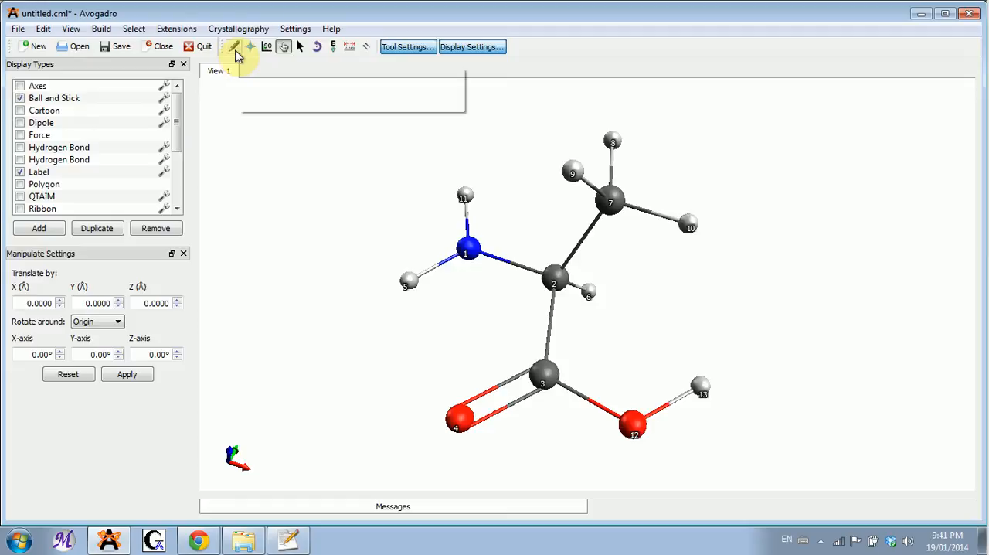
pyautogui.click(233, 47)
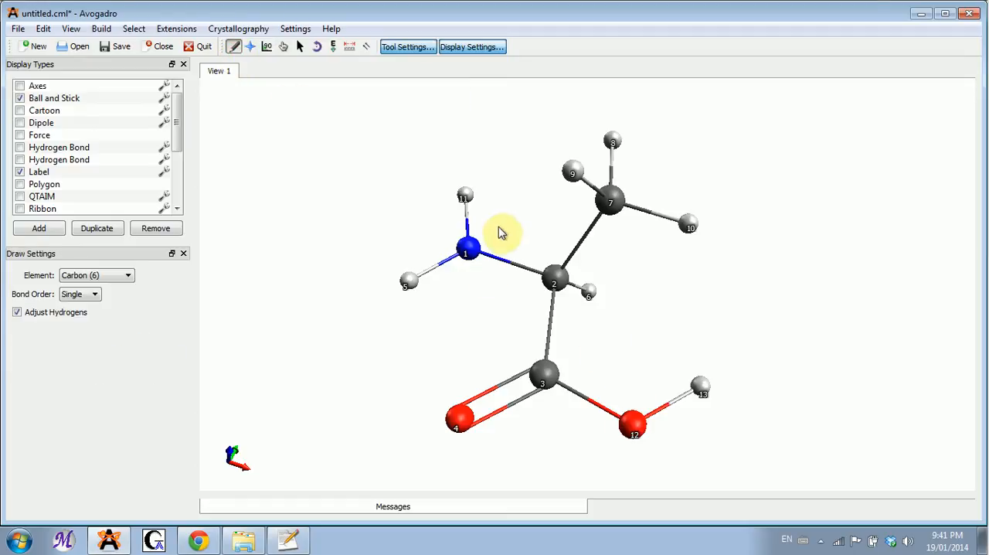
pyautogui.moveTo(714, 366)
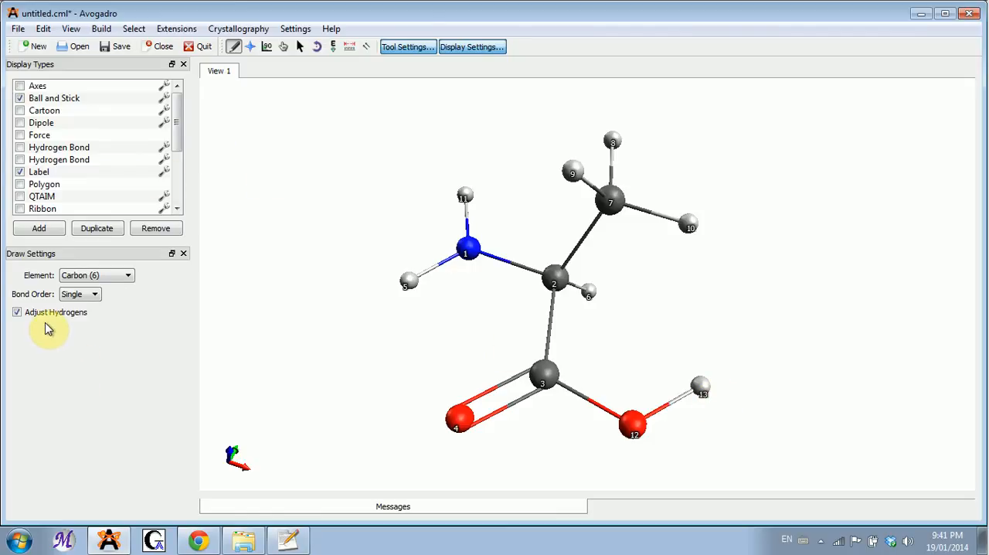
pyautogui.moveTo(87, 317)
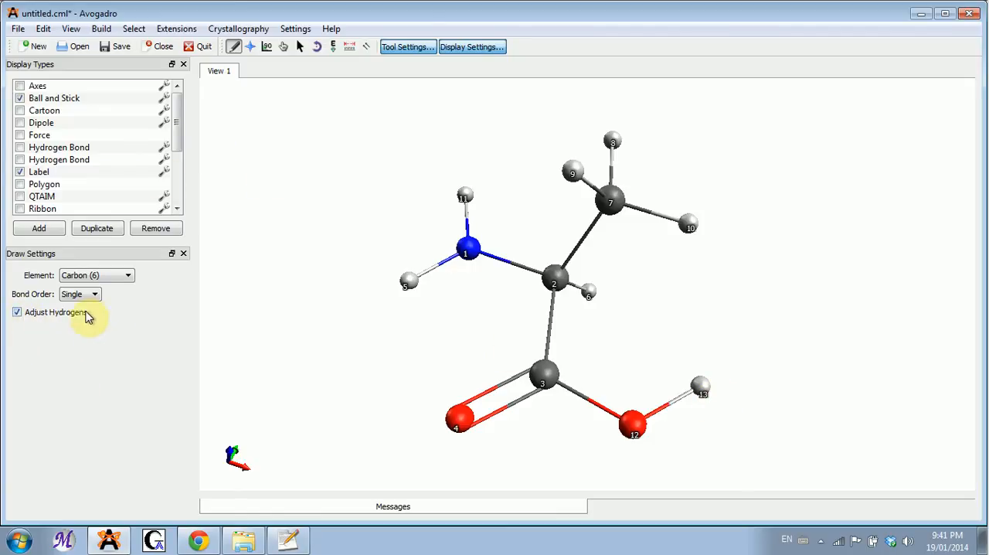
pyautogui.moveTo(68, 318)
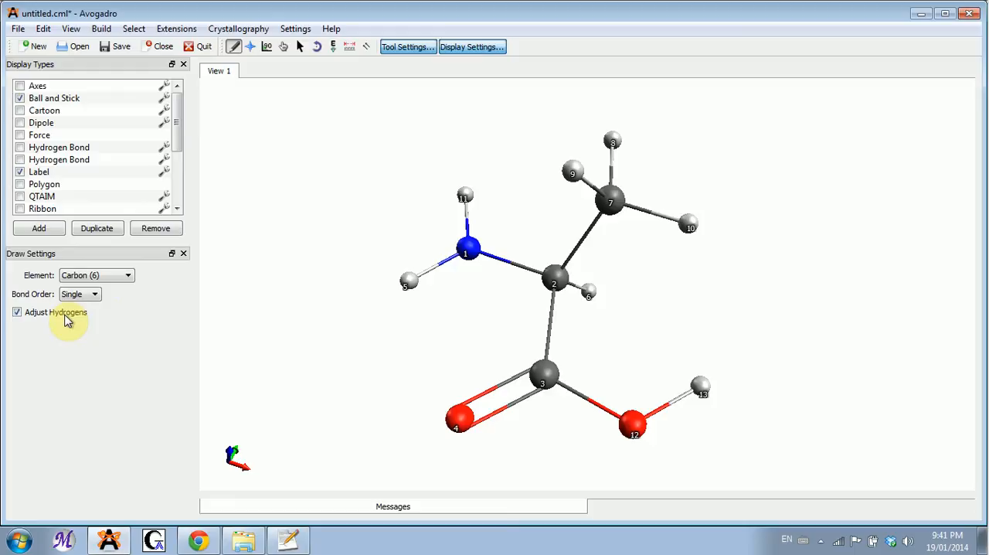
pyautogui.moveTo(51, 374)
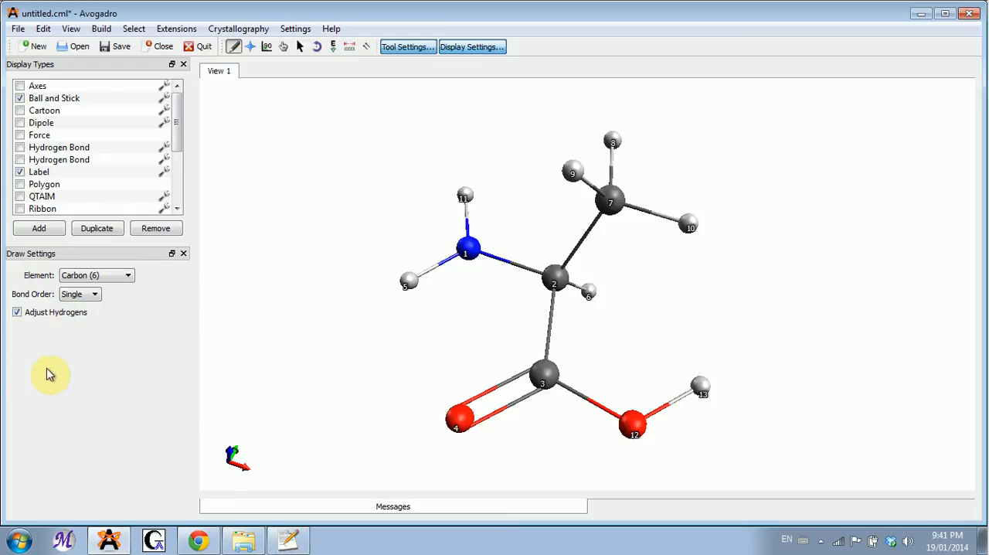
pyautogui.click(102, 28)
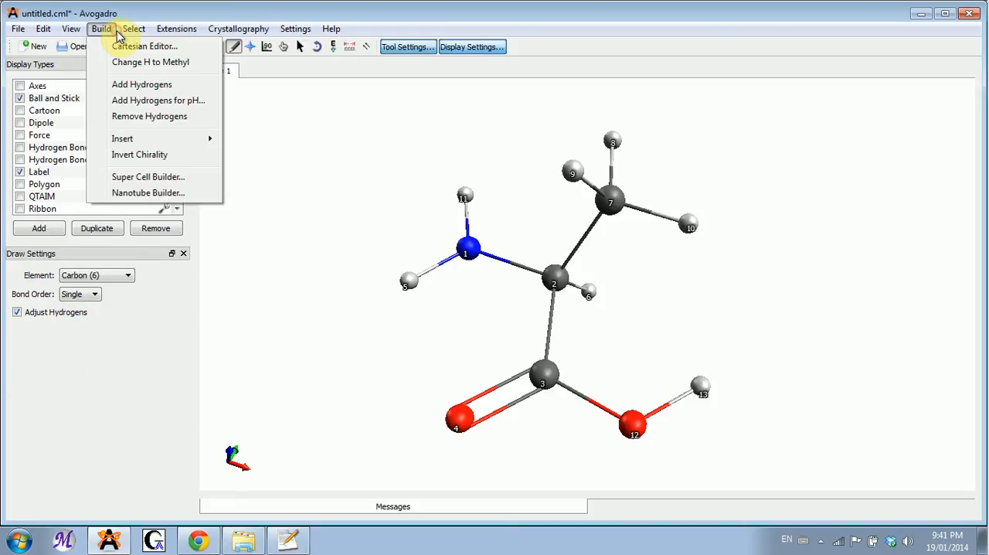
pyautogui.moveTo(158, 101)
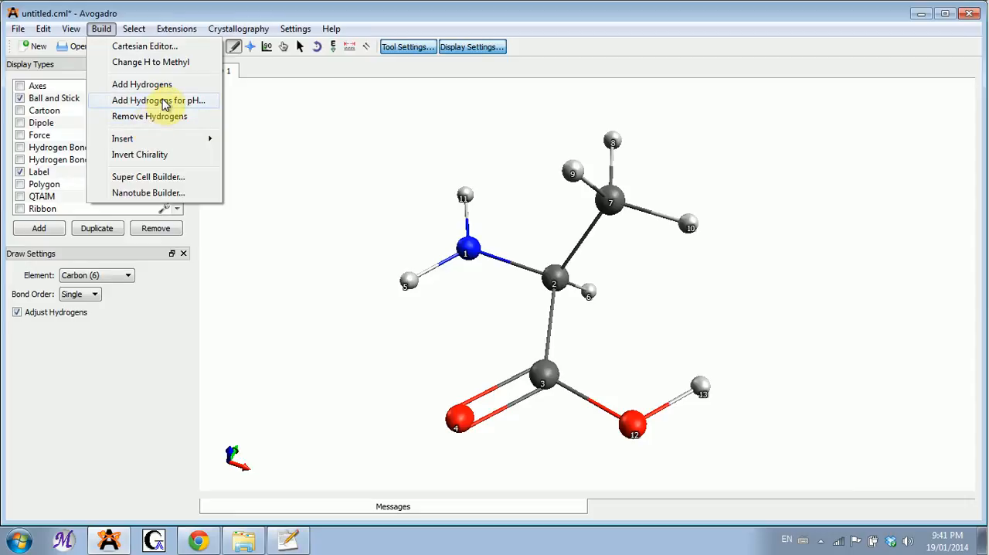
pyautogui.click(161, 100)
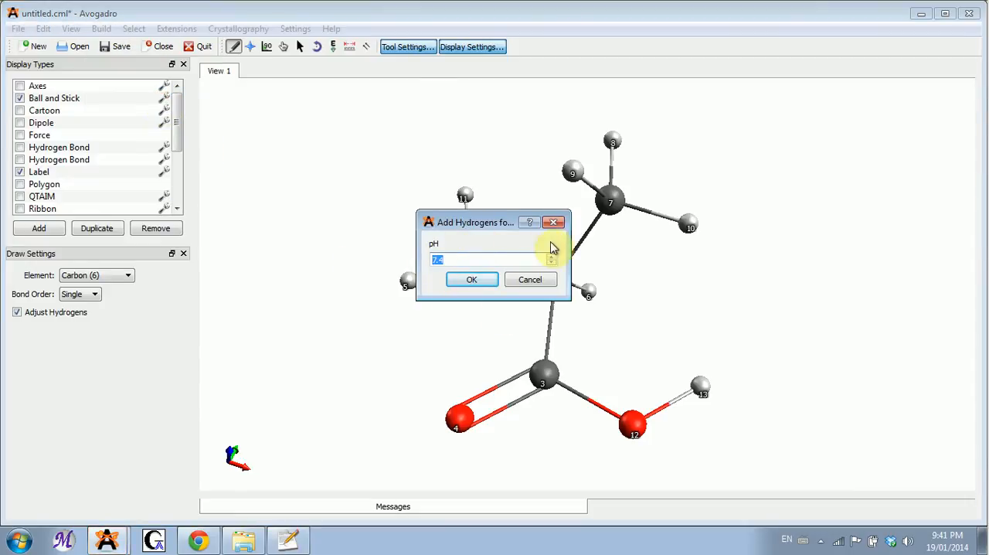
pyautogui.click(471, 278)
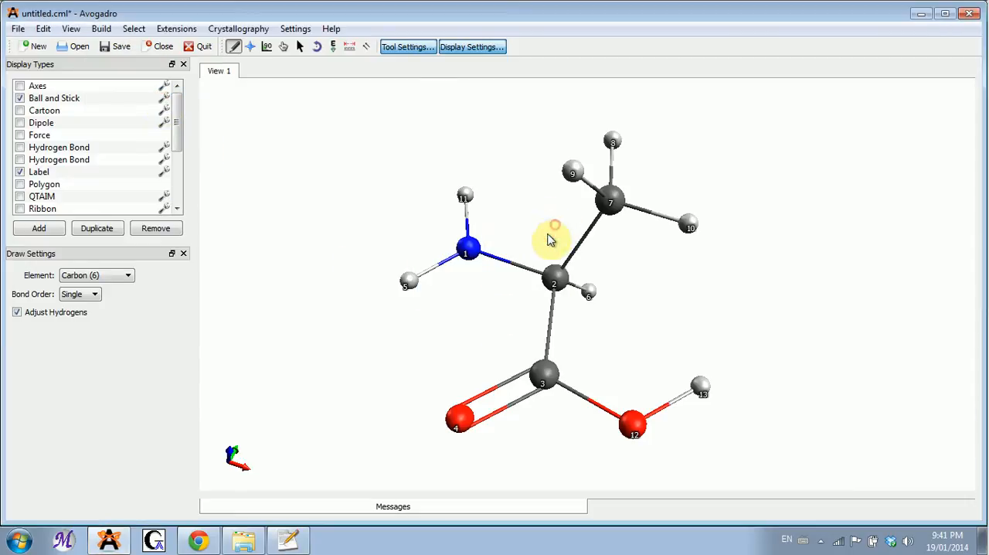
# Disable hydrogen adjustment, set the drawn atom on nitrogen to Hydrogen, and choose Auto Optimization
pyautogui.click(17, 312)
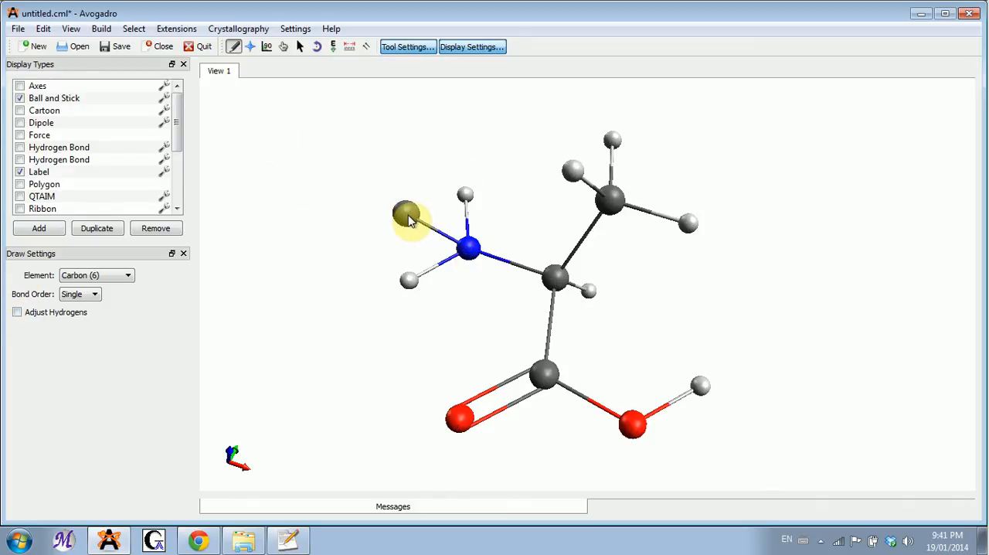
pyautogui.click(127, 275)
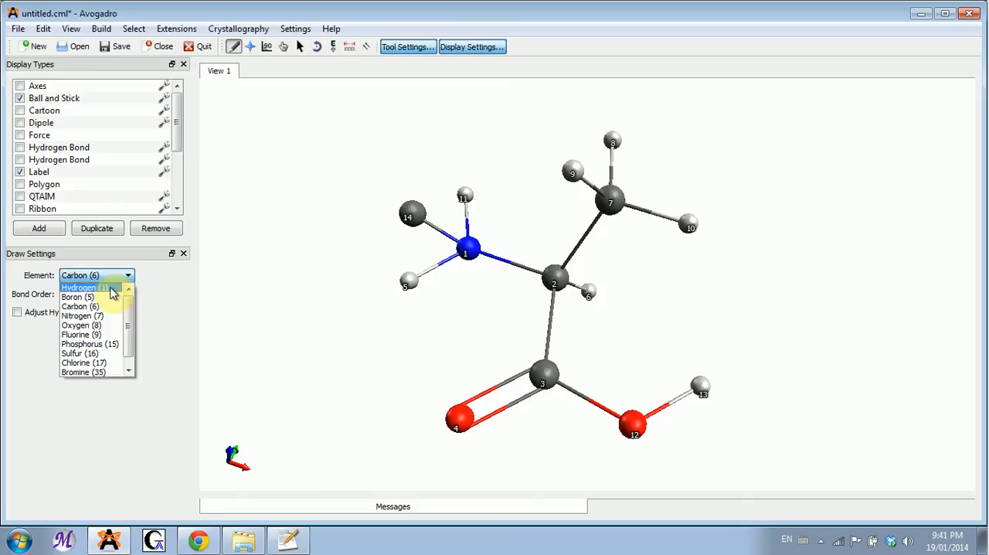
pyautogui.click(84, 288)
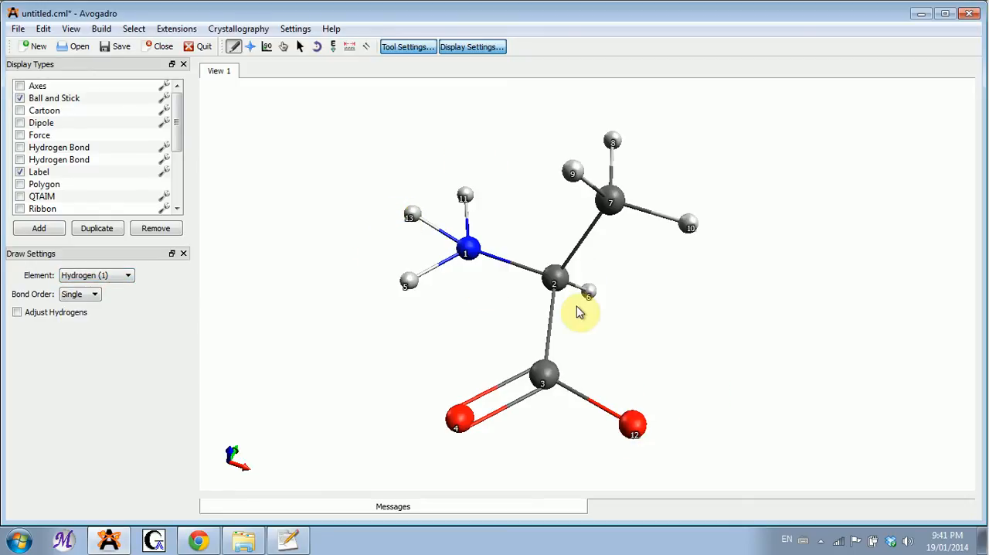
pyautogui.click(334, 46)
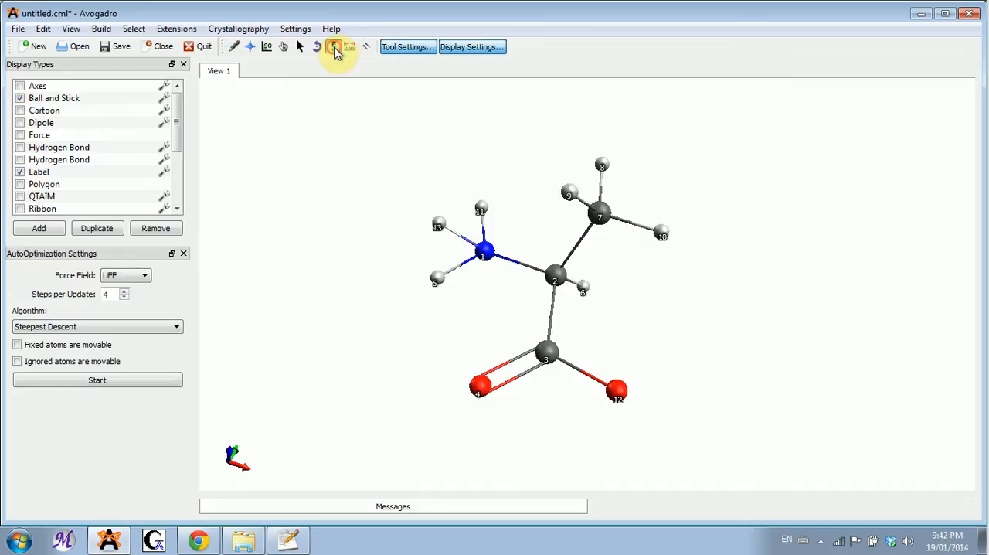
# Run and stop a UFF steepest-descent optimization of the zwitterion, then rotate the relaxed structure
pyautogui.click(96, 380)
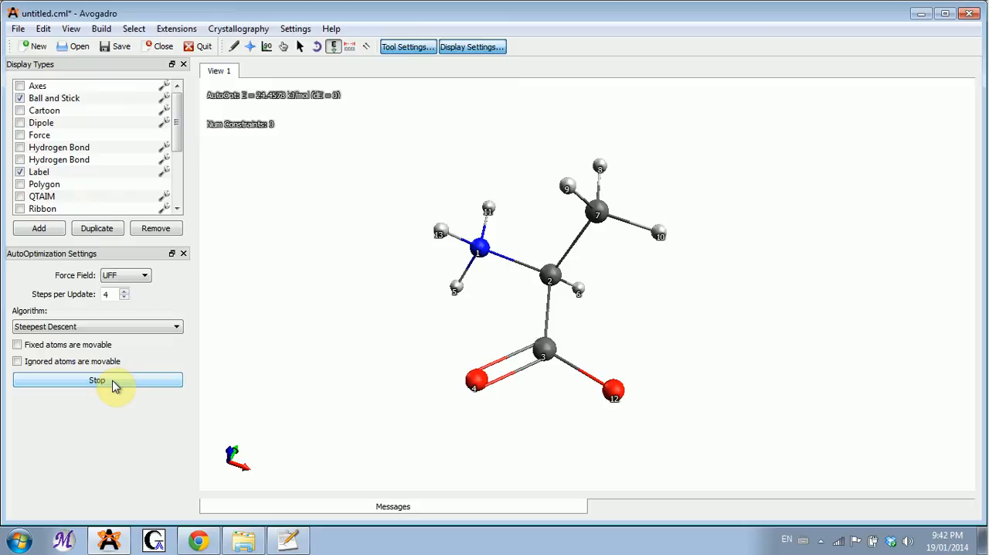
pyautogui.click(96, 380)
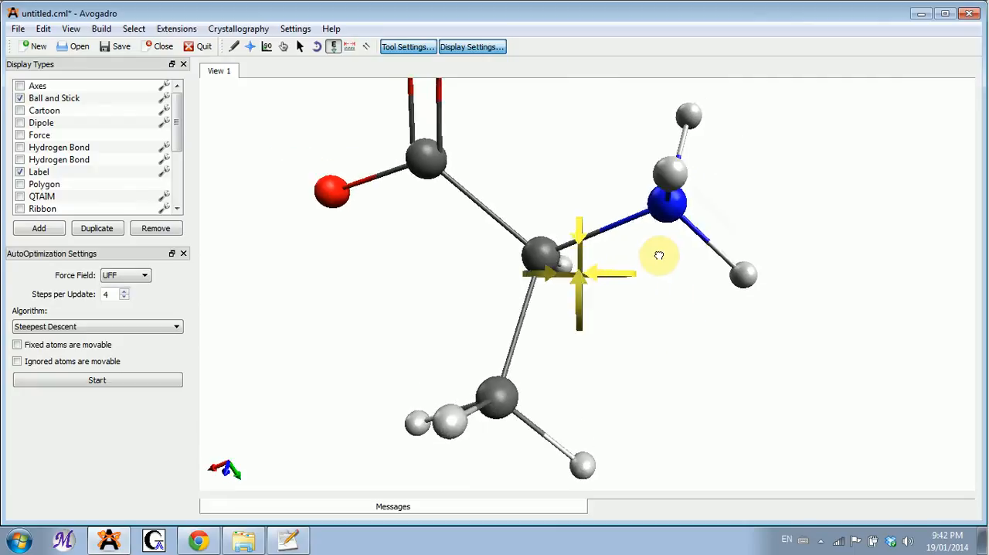
pyautogui.moveTo(659, 255); pyautogui.dragTo(668, 169)
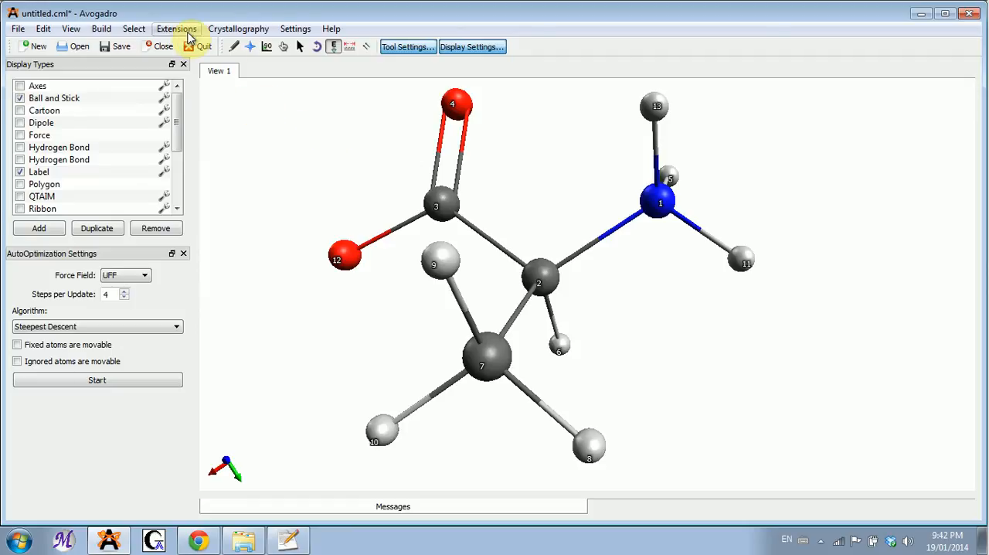
# Bring up the Gaussian input dialog from Extensions, previewing a B3LYP/6-31G(d) optimization
pyautogui.click(176, 28)
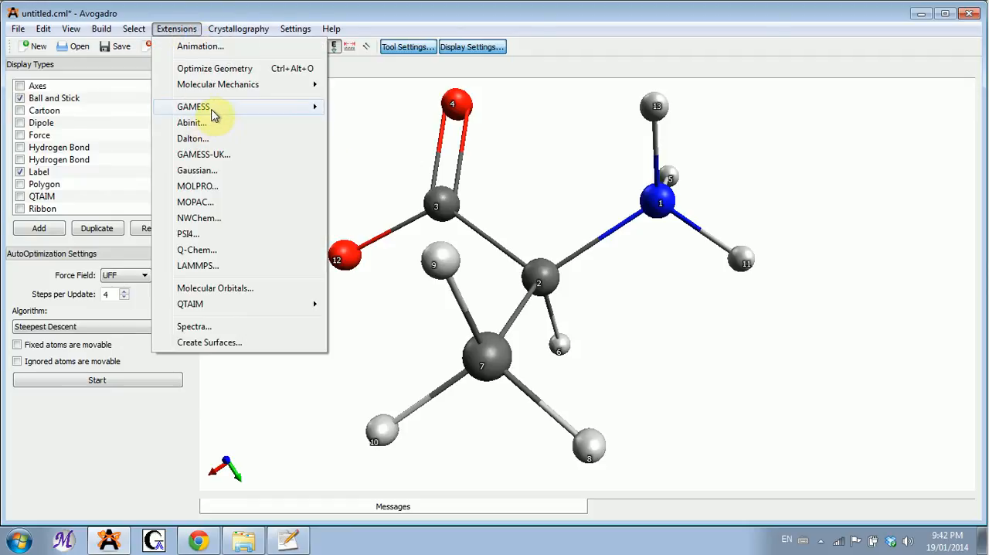
pyautogui.moveTo(191, 139)
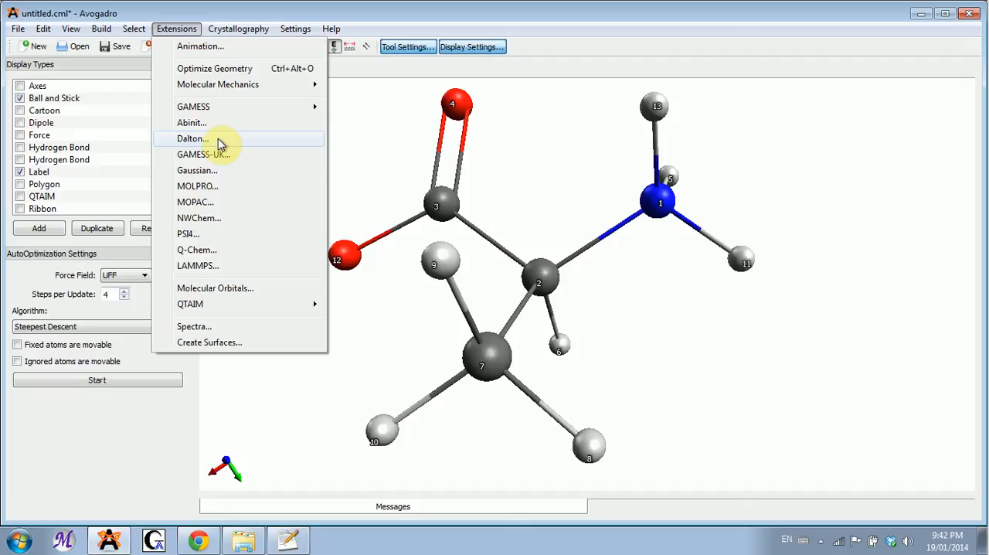
pyautogui.click(198, 170)
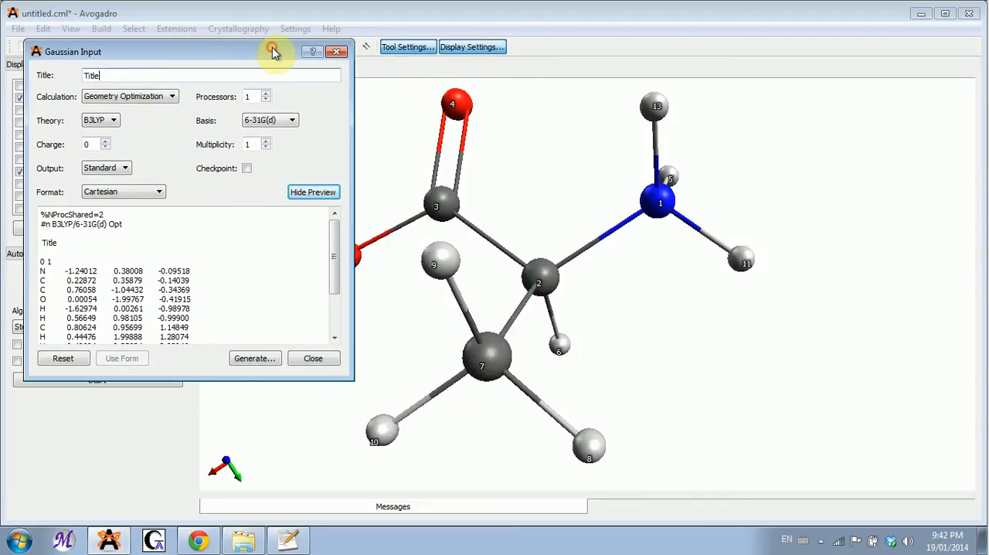
pyautogui.moveTo(359, 255)
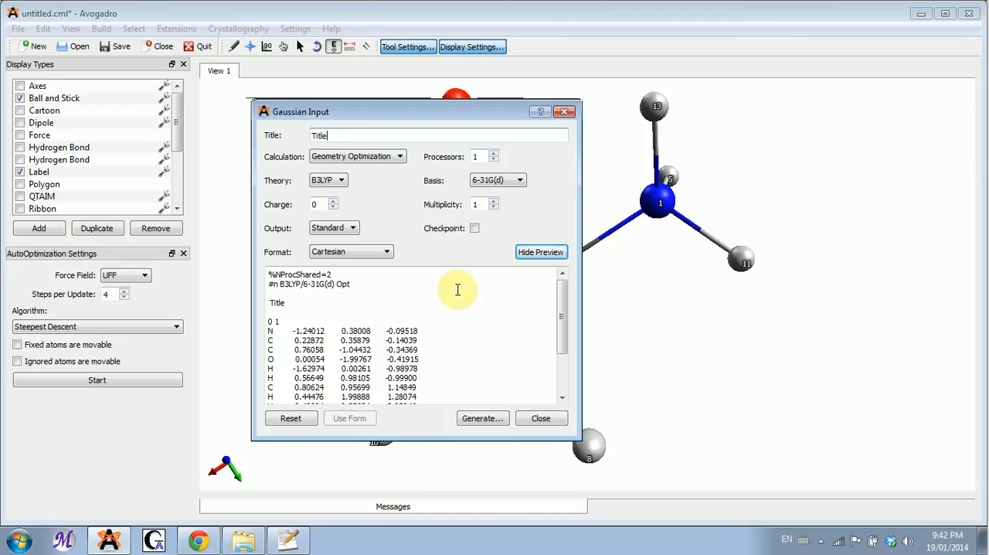
pyautogui.moveTo(467, 281)
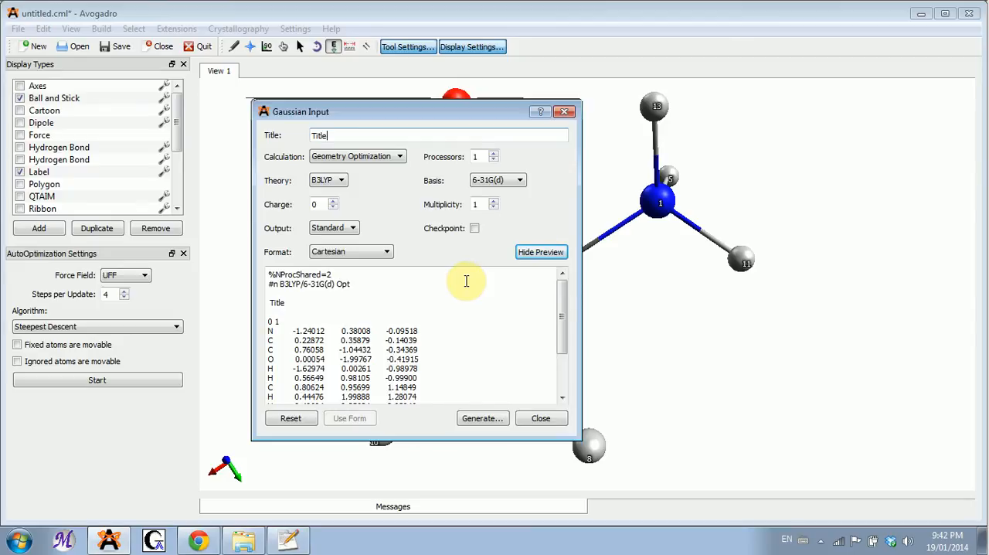
pyautogui.moveTo(442, 210)
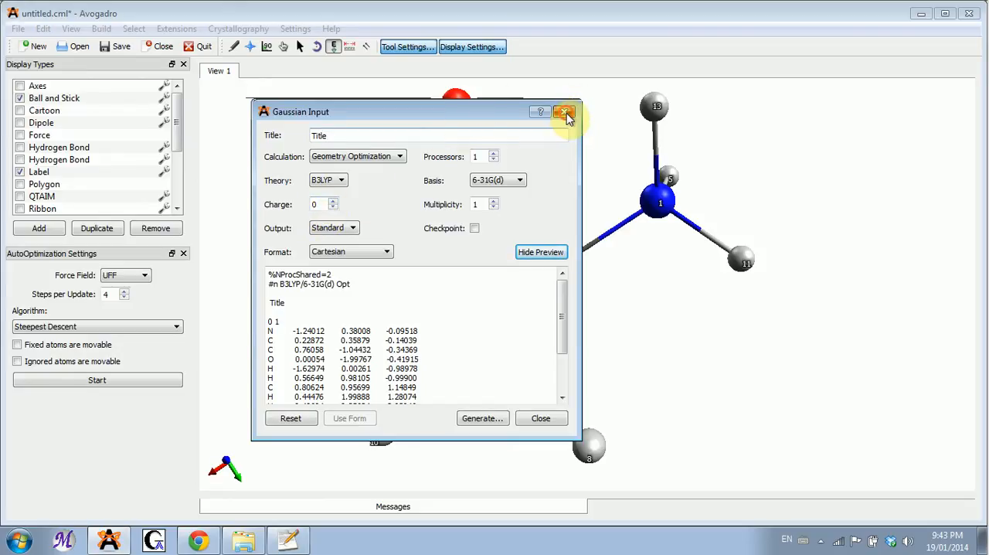
# Close the Gaussian dialog and draw a hydrogen back onto carboxyl oxygen 12
pyautogui.click(566, 112)
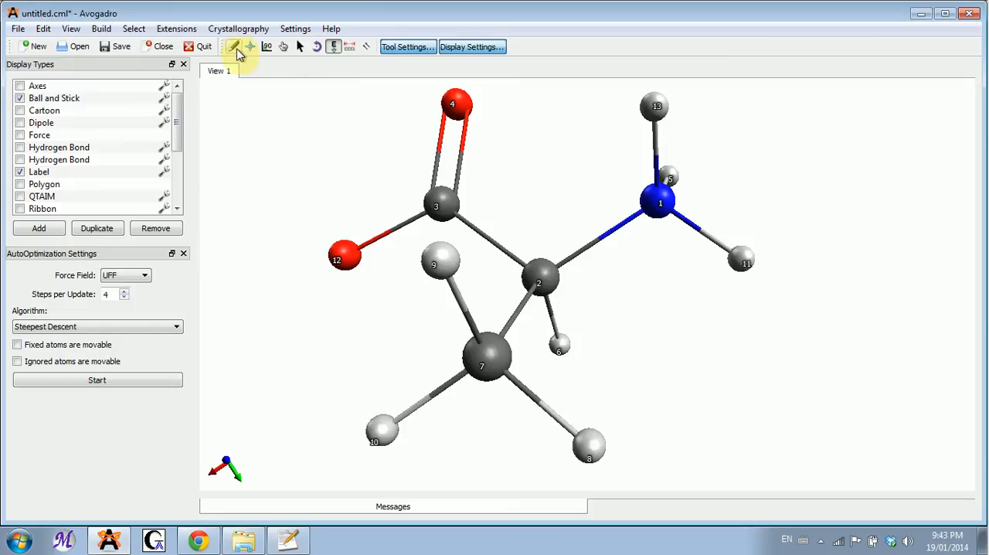
pyautogui.click(233, 47)
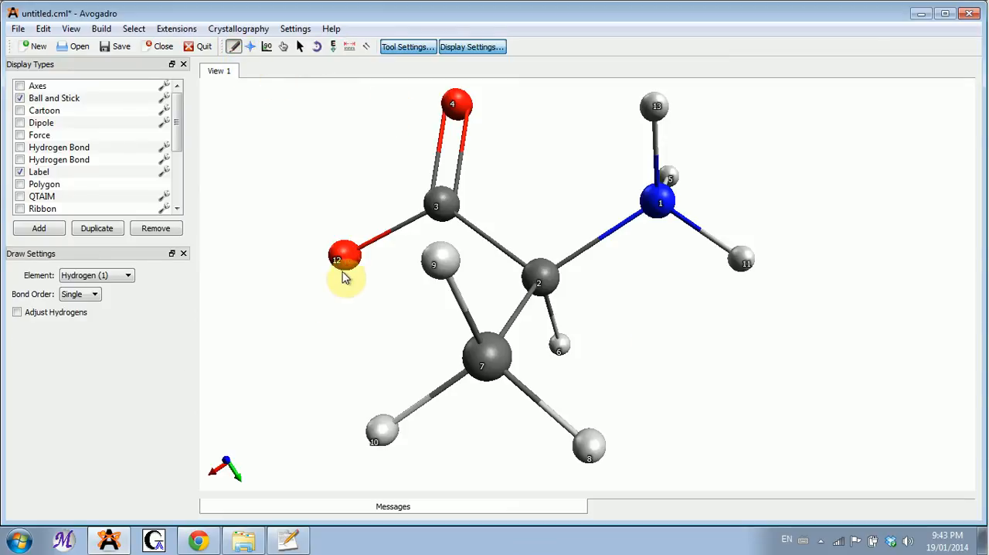
pyautogui.moveTo(346, 259); pyautogui.dragTo(321, 331)
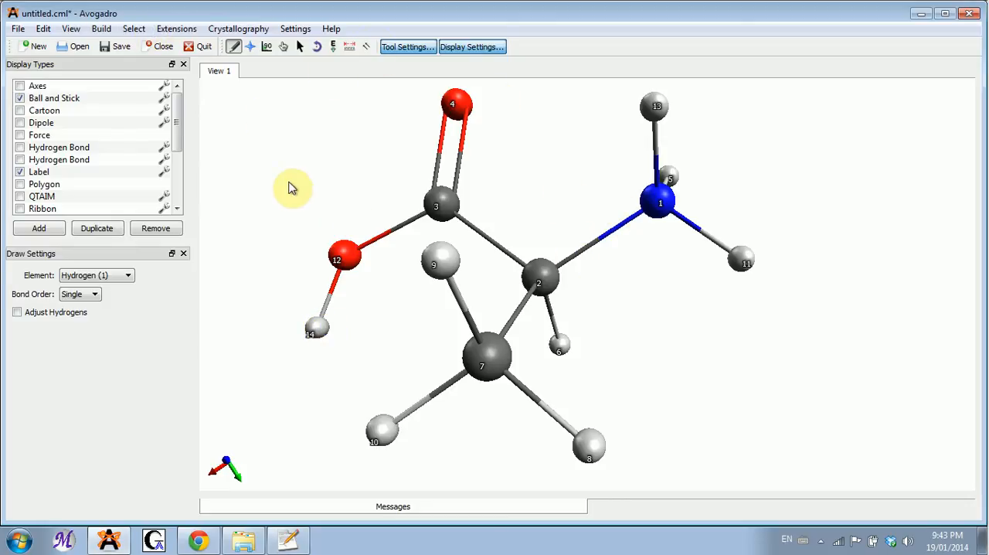
pyautogui.moveTo(343, 231)
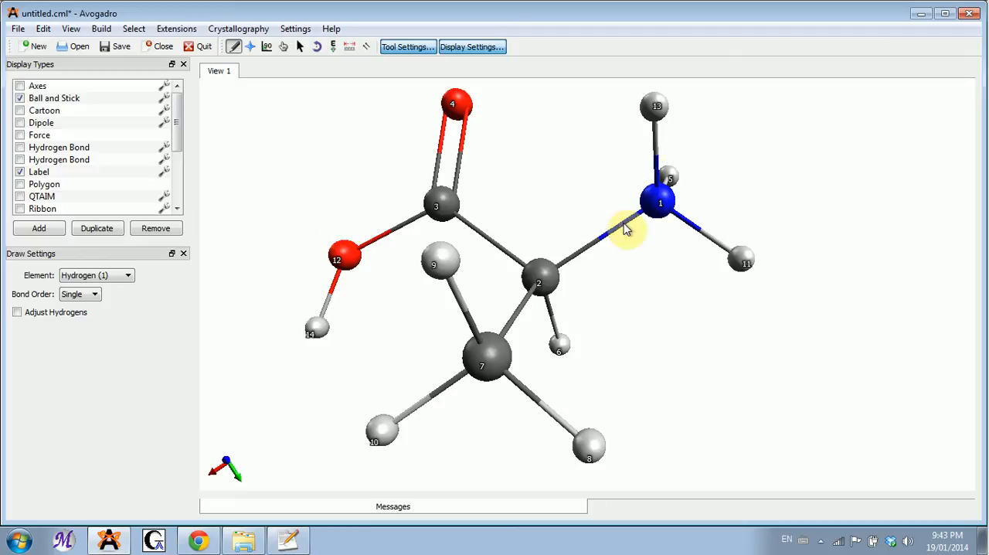
# Reopen the Gaussian input, set the charge to 1 for protonated alanine, and close it
pyautogui.click(177, 28)
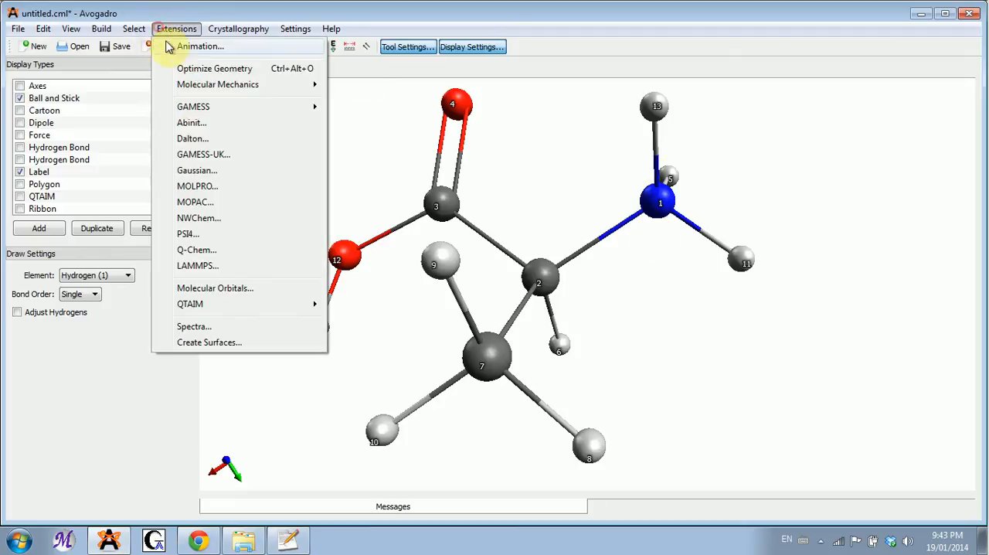
pyautogui.click(198, 170)
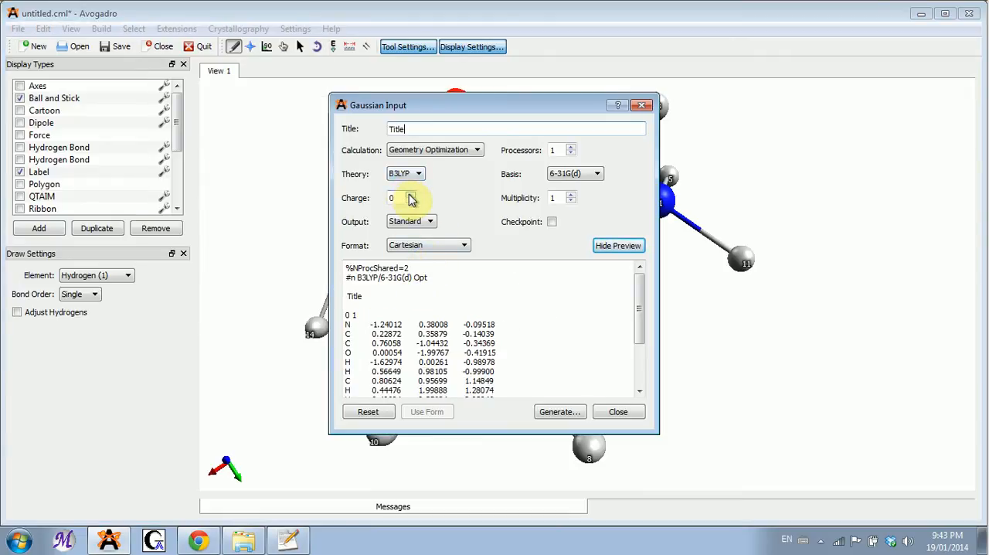
pyautogui.click(411, 195)
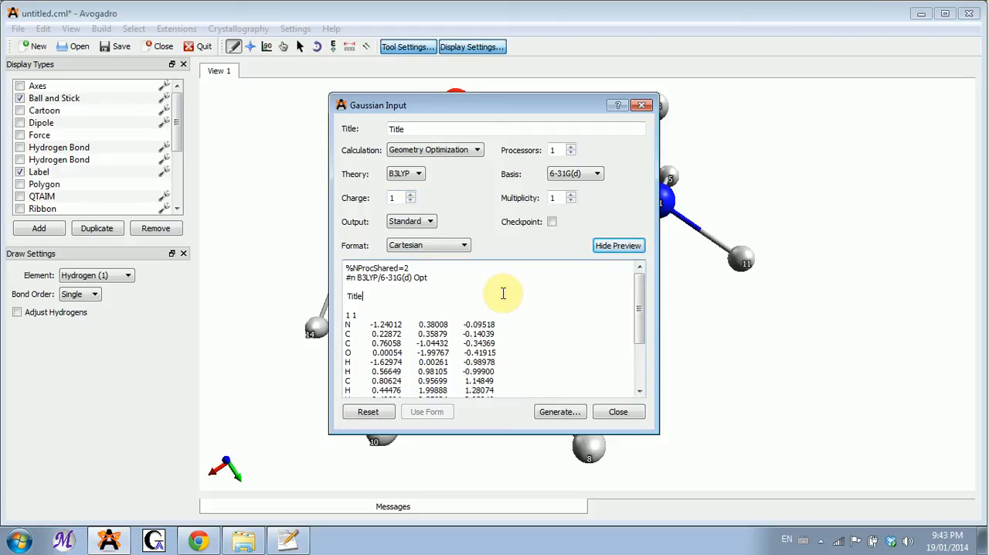
pyautogui.moveTo(576, 384)
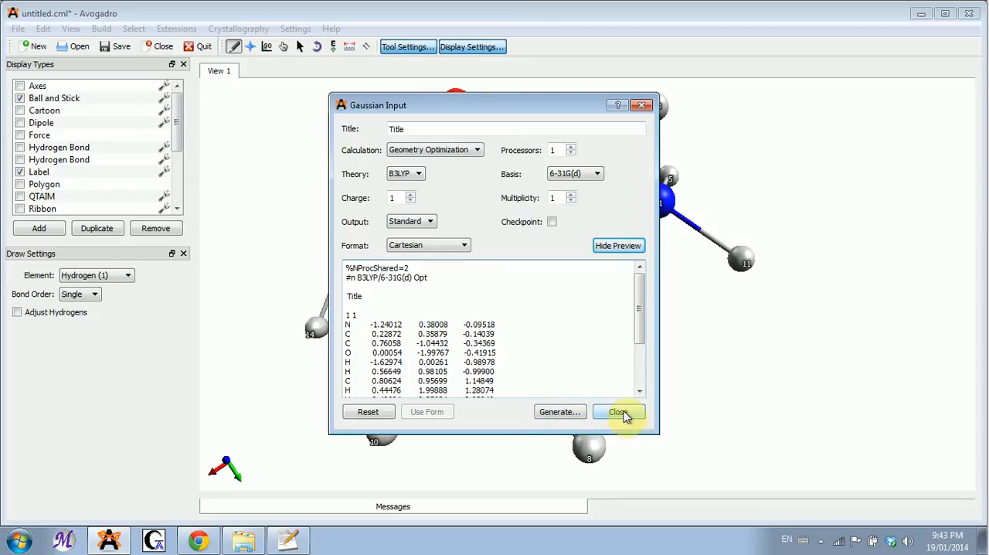
pyautogui.click(618, 411)
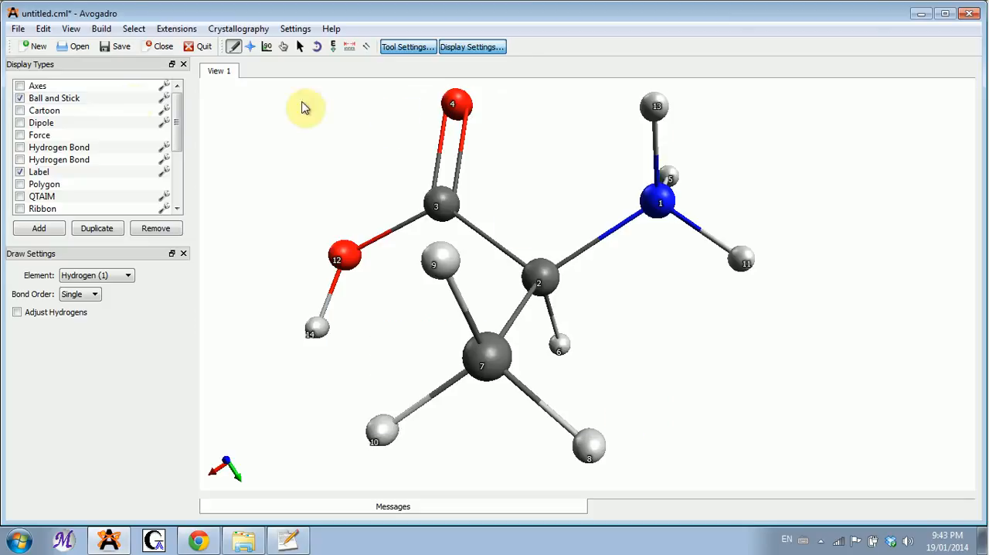
# Show the water-solvent alanine input in Notepad++, pick out SCRF and Water in its route line, then switch to the browser results
pyautogui.click(244, 539)
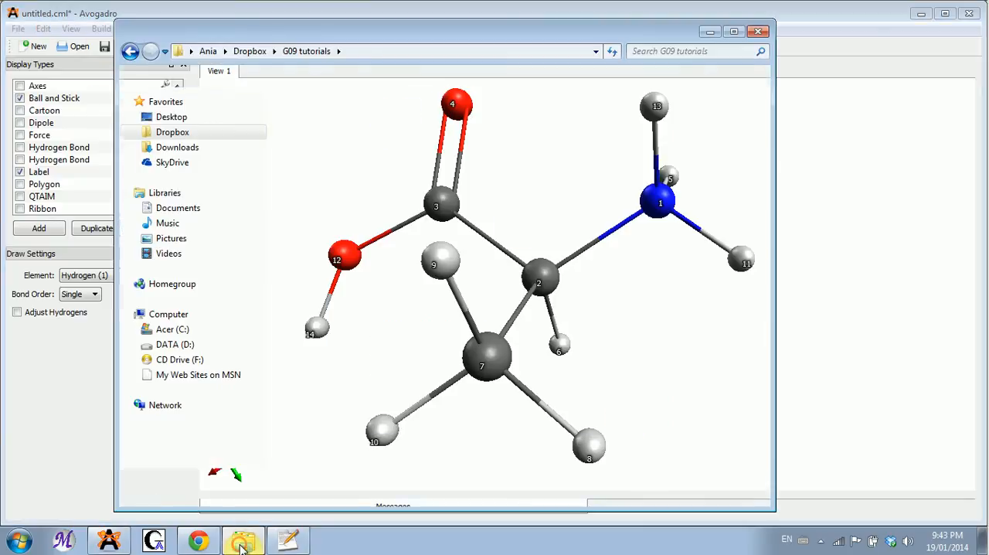
pyautogui.click(288, 539)
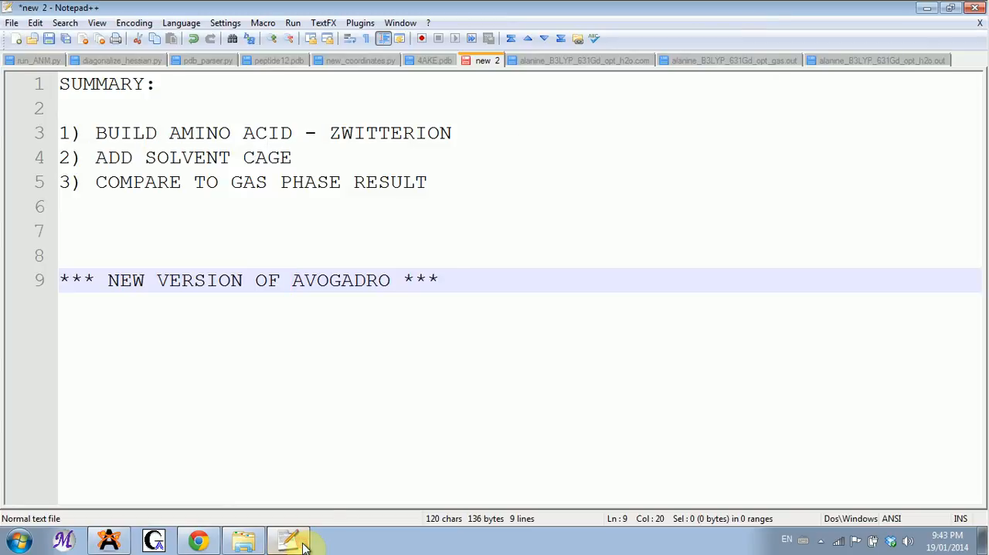
pyautogui.click(579, 60)
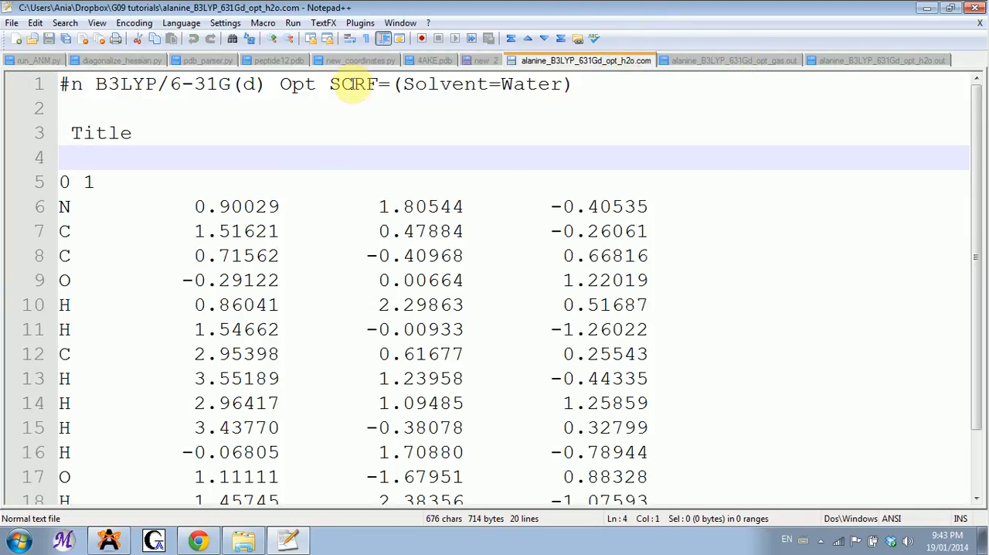
pyautogui.doubleClick(352, 84)
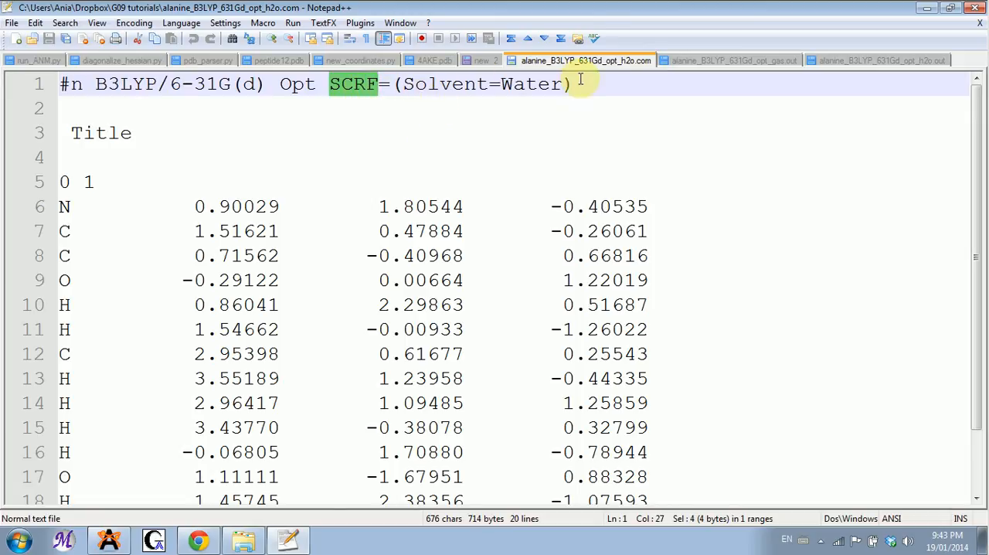
pyautogui.doubleClick(532, 85)
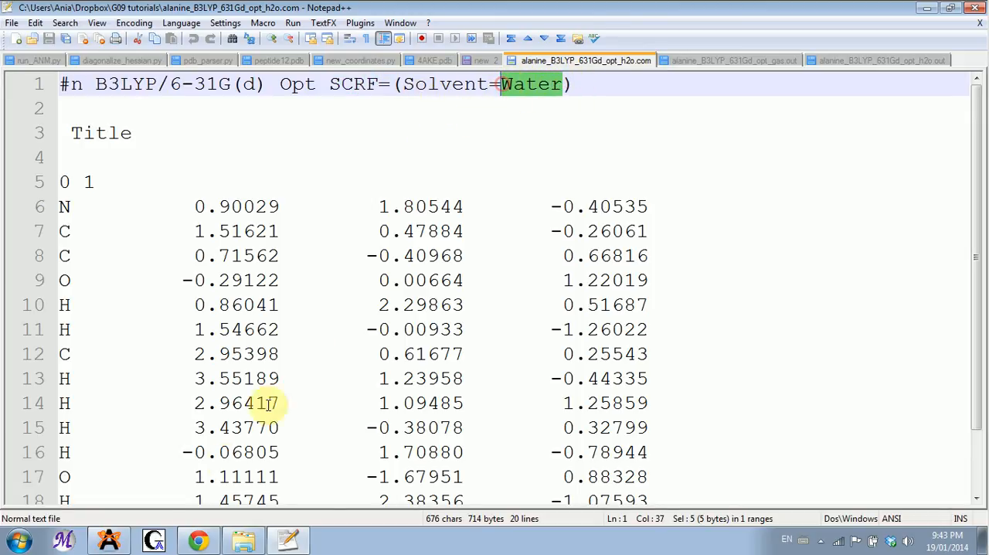
pyautogui.click(198, 540)
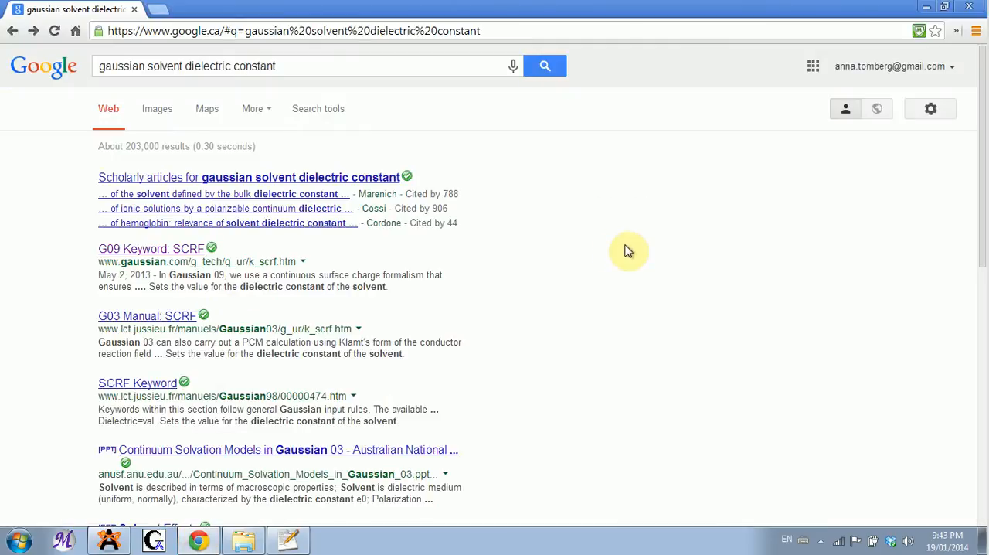
pyautogui.moveTo(235, 139)
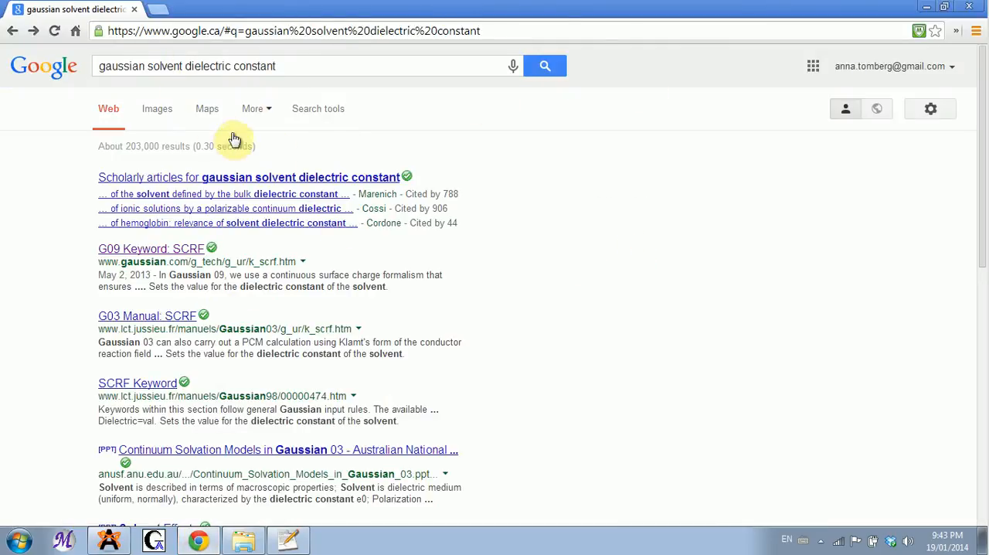
pyautogui.moveTo(255, 301)
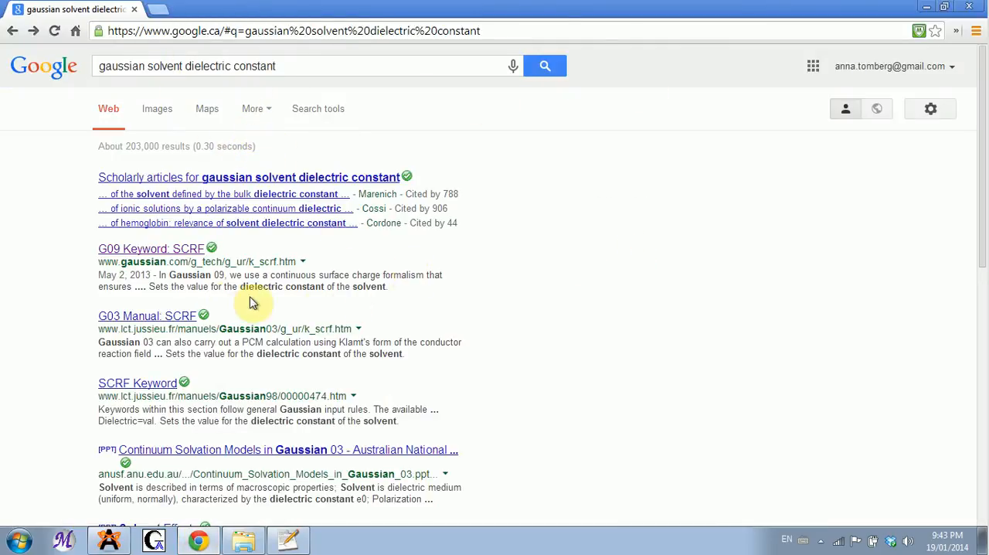
# Open the G09 Keyword: SCRF page and scroll to its list of defined solvents and dielectric constants
pyautogui.click(151, 247)
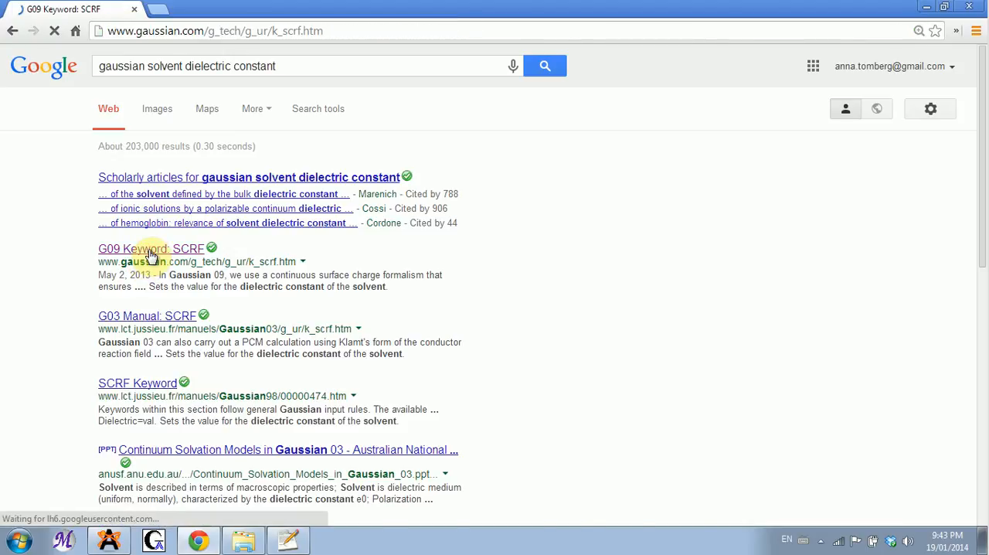
pyautogui.click(151, 247)
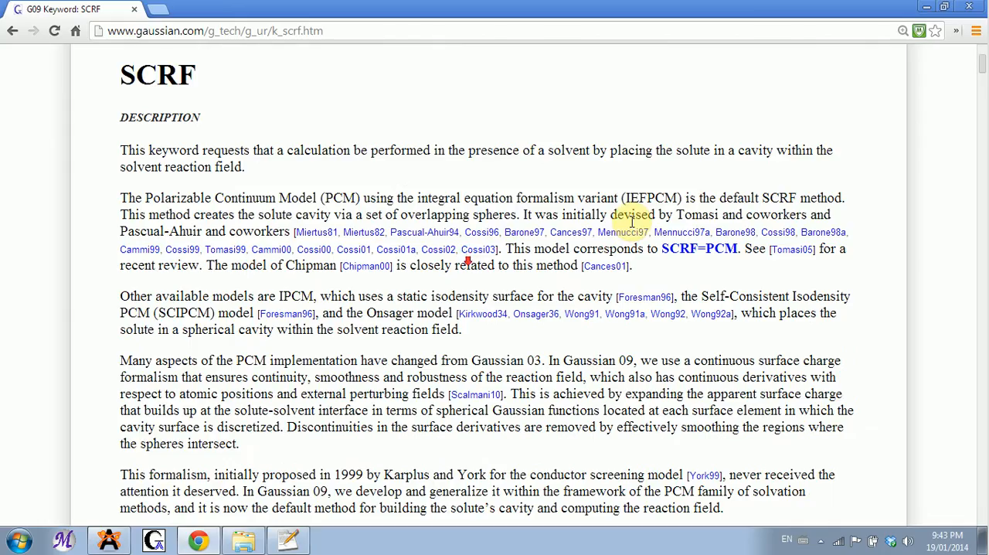
pyautogui.moveTo(804, 322)
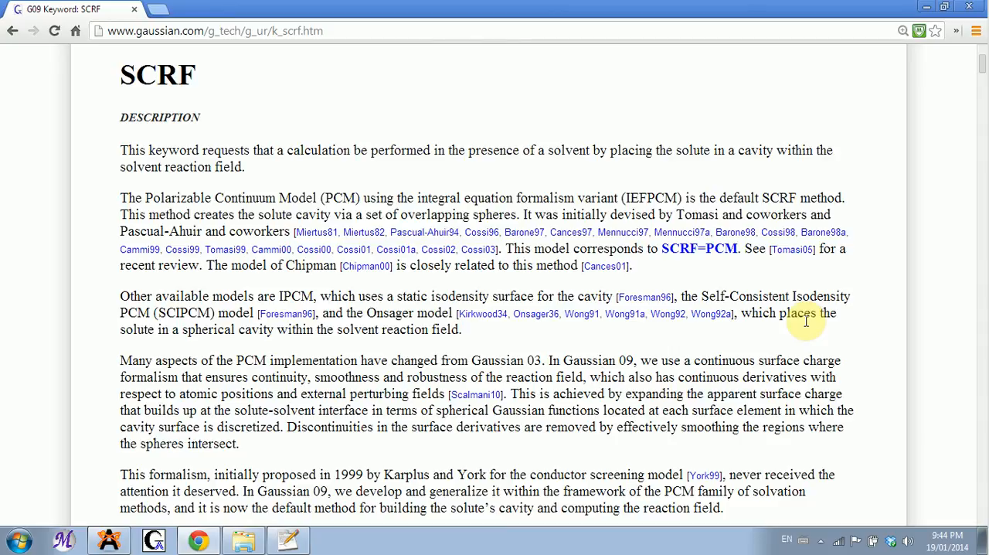
pyautogui.moveTo(927, 221)
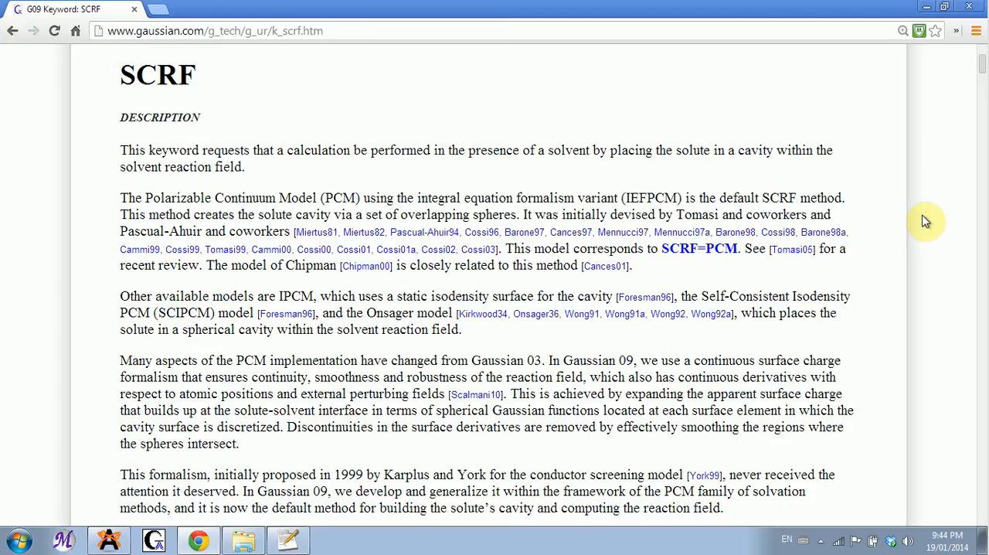
pyautogui.scroll(-3)
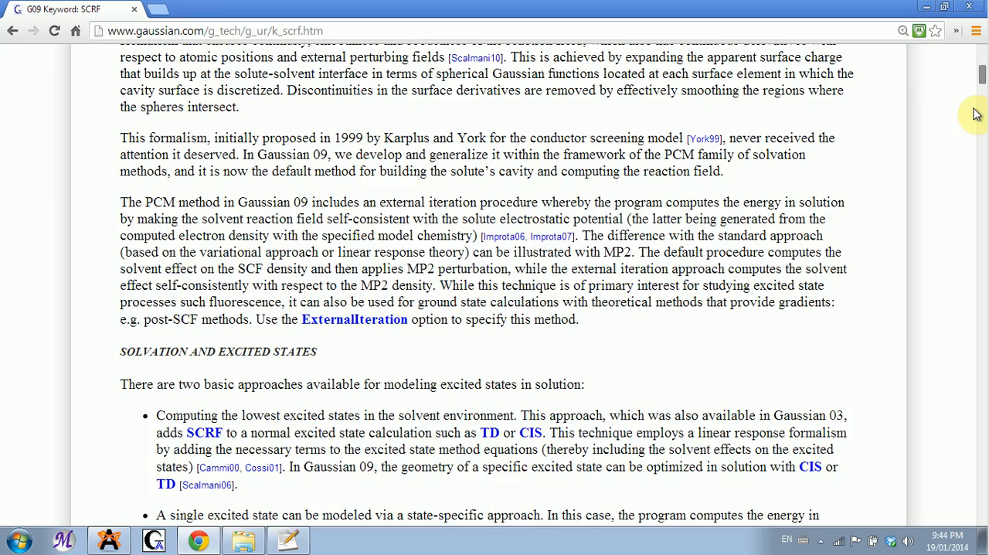
pyautogui.scroll(-3)
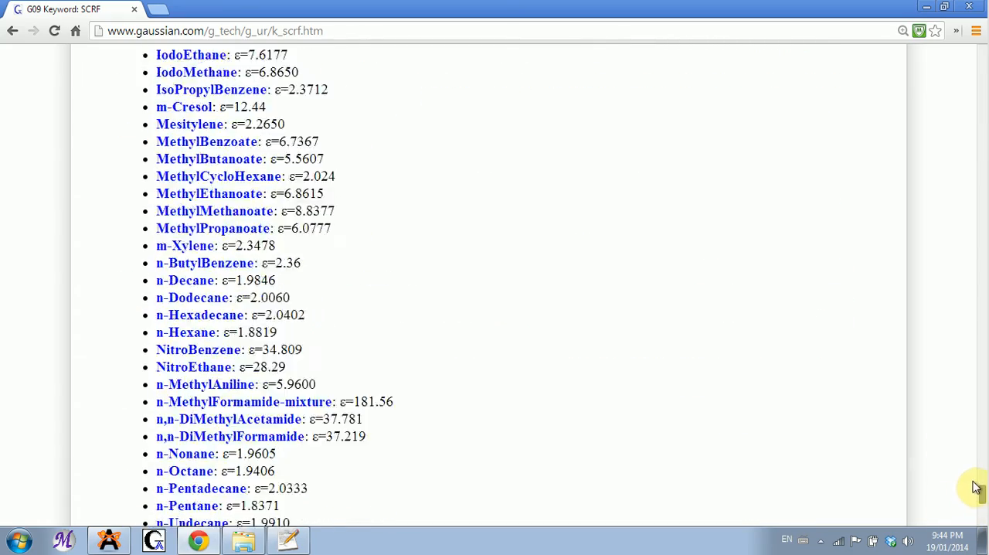
pyautogui.scroll(3)
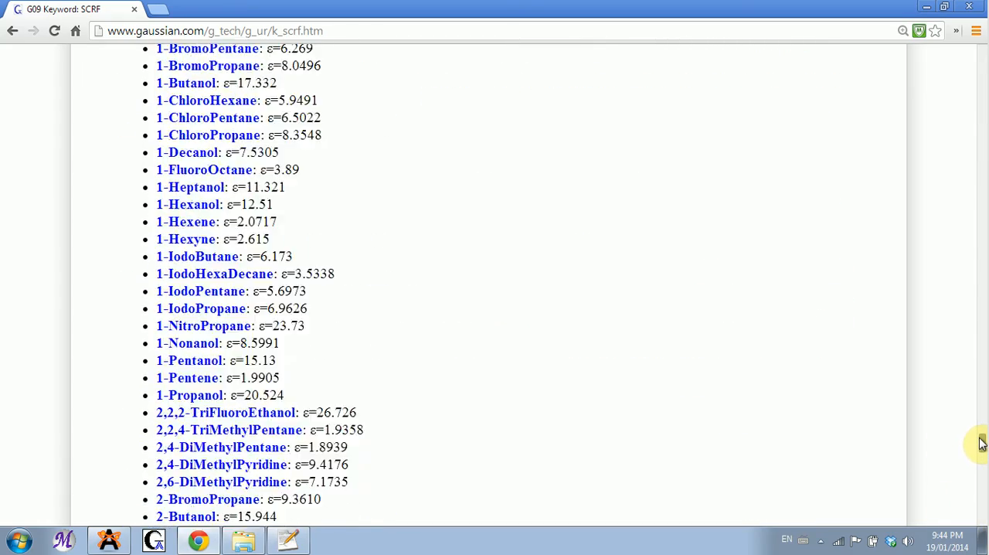
pyautogui.scroll(3)
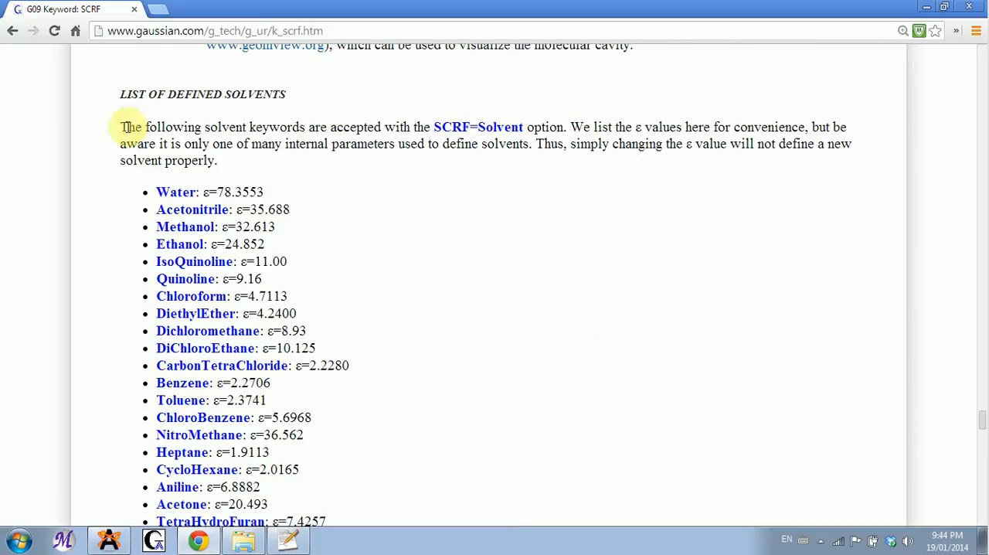
pyautogui.scroll(-3)
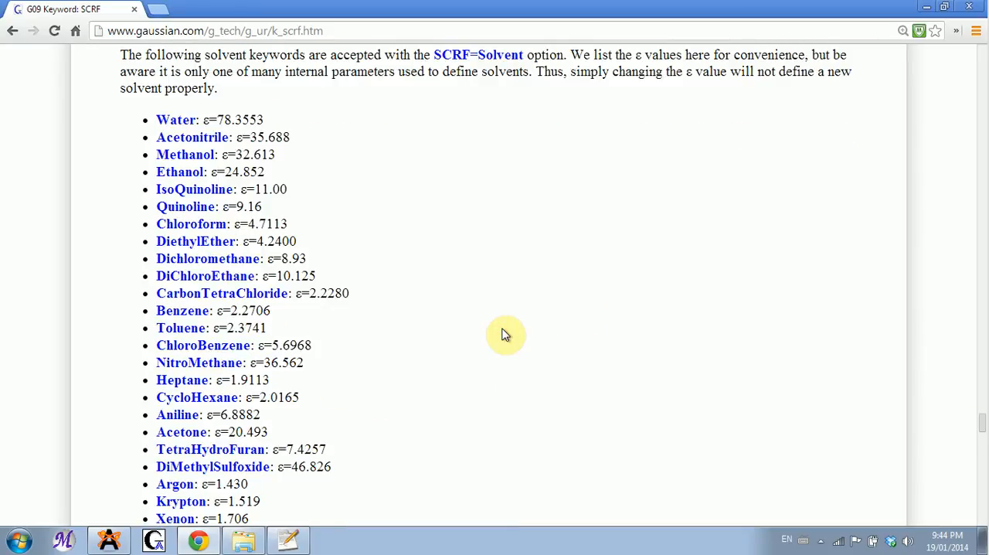
pyautogui.scroll(-3)
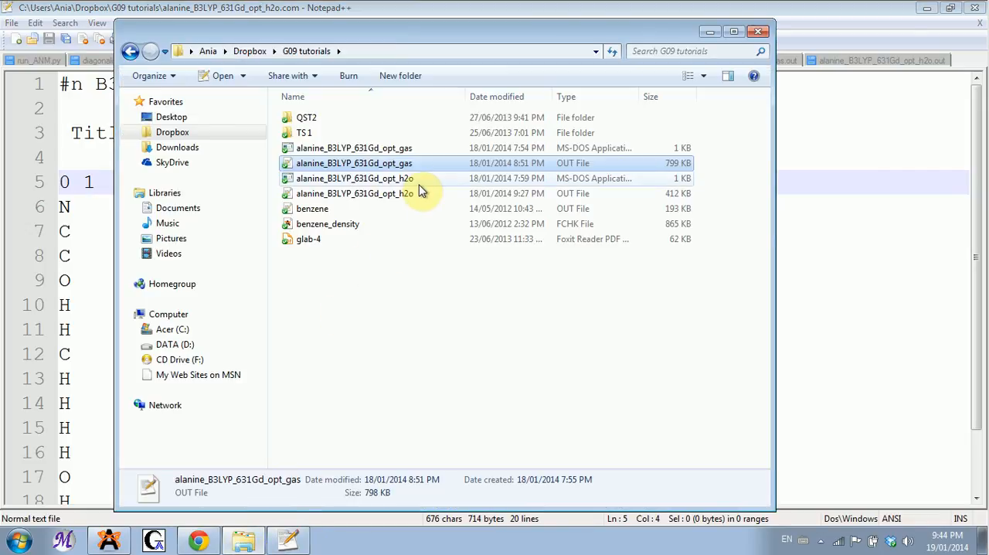
# Open alanine_B3LYP_631Gd_opt_h2o.out in Avogadro, orbit the zwitterion, then return to the tutorials folder
pyautogui.rightClick(354, 193)
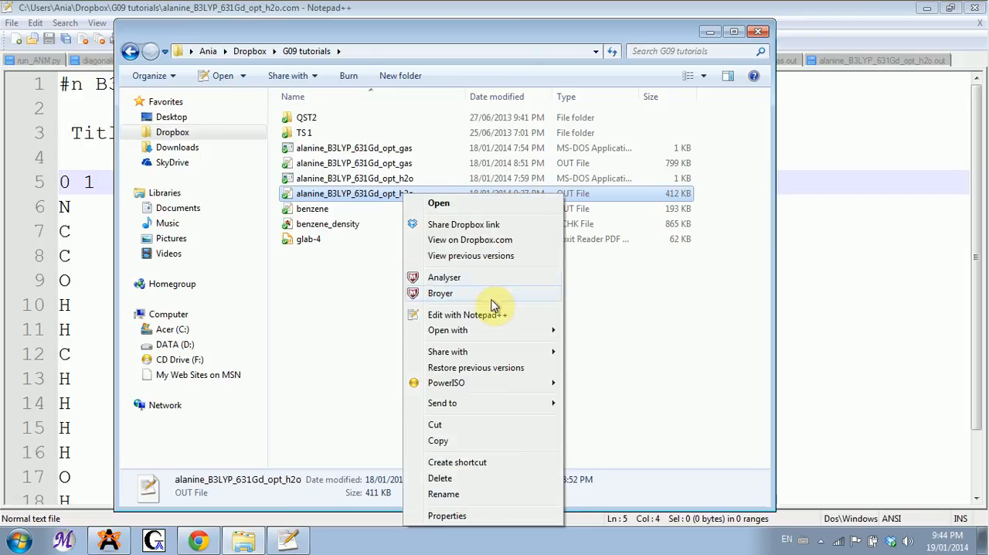
pyautogui.click(445, 276)
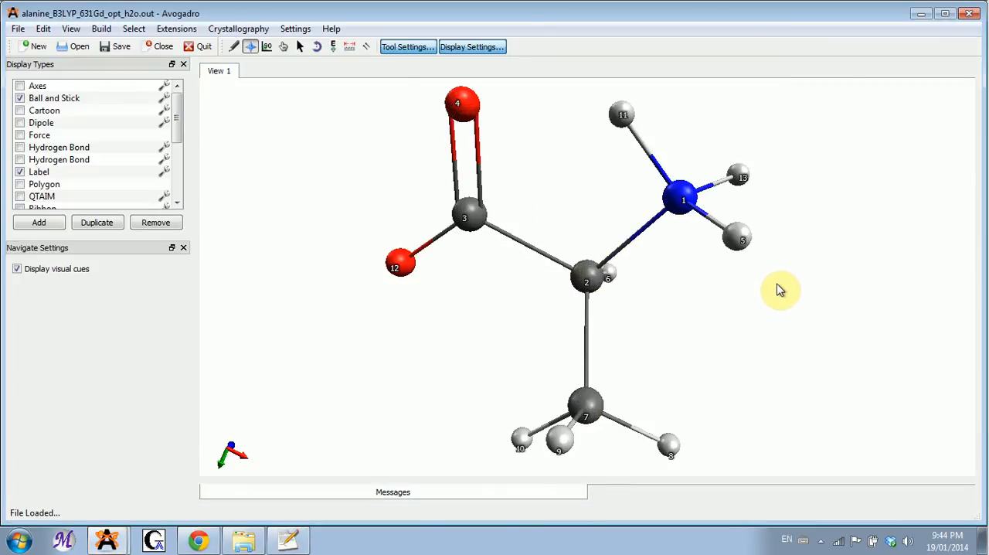
pyautogui.moveTo(781, 291); pyautogui.dragTo(881, 213)
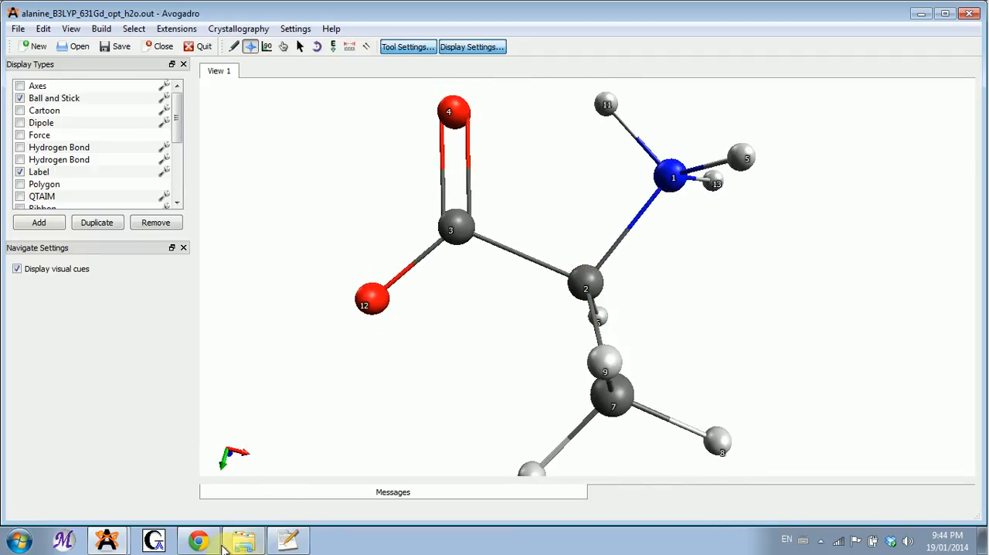
pyautogui.click(244, 538)
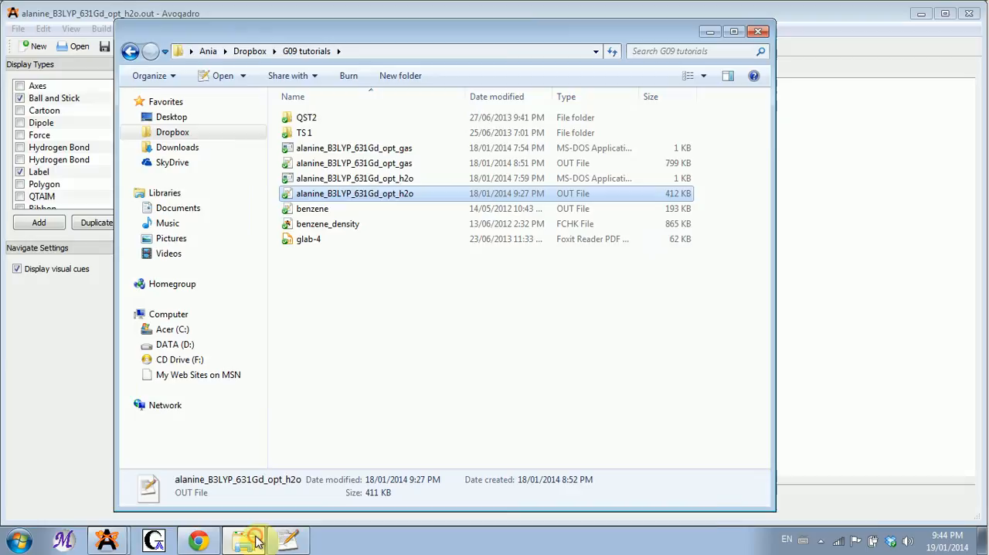
# Open alanine_B3LYP_631Gd_opt_gas.out in Avogadro via Explorer's Open with menu
pyautogui.click(354, 164)
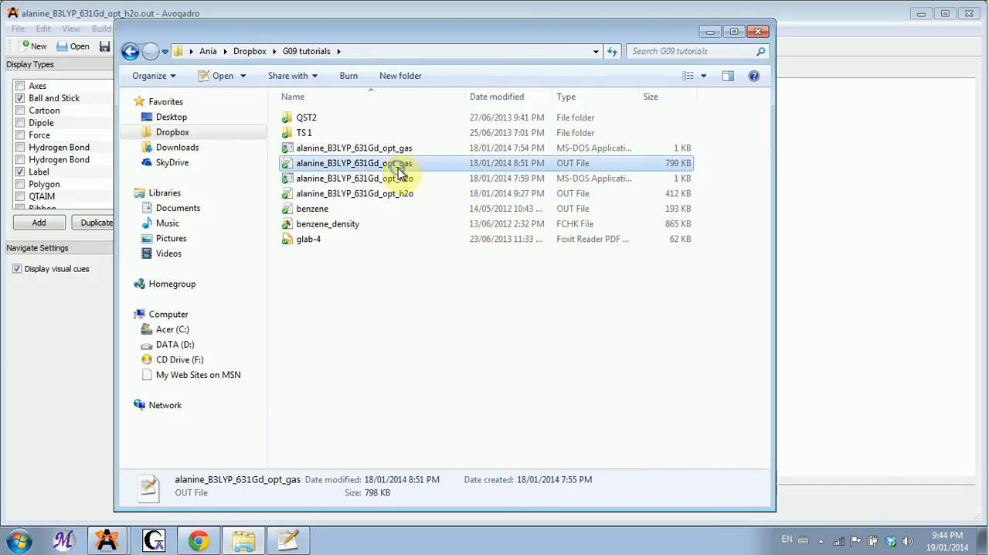
pyautogui.rightClick(354, 164)
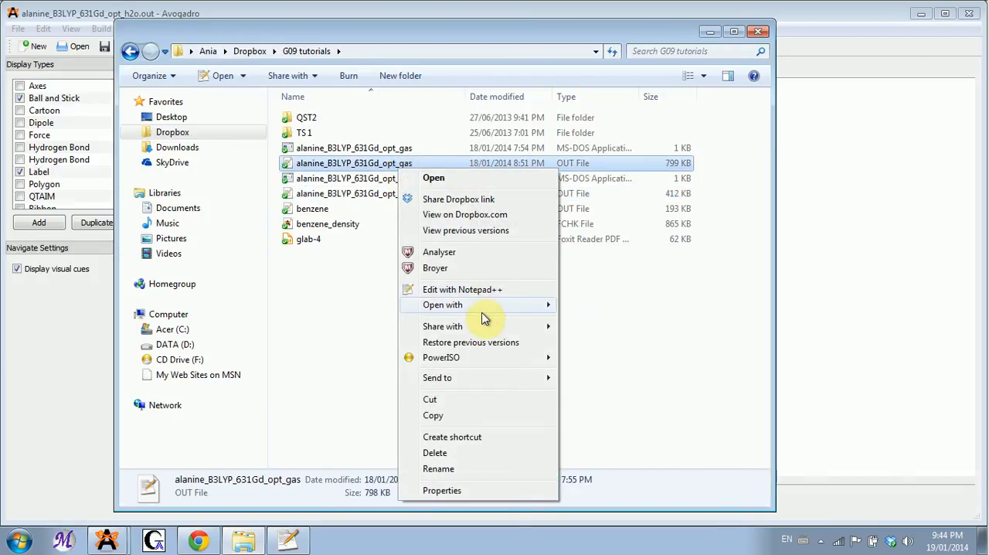
pyautogui.click(433, 177)
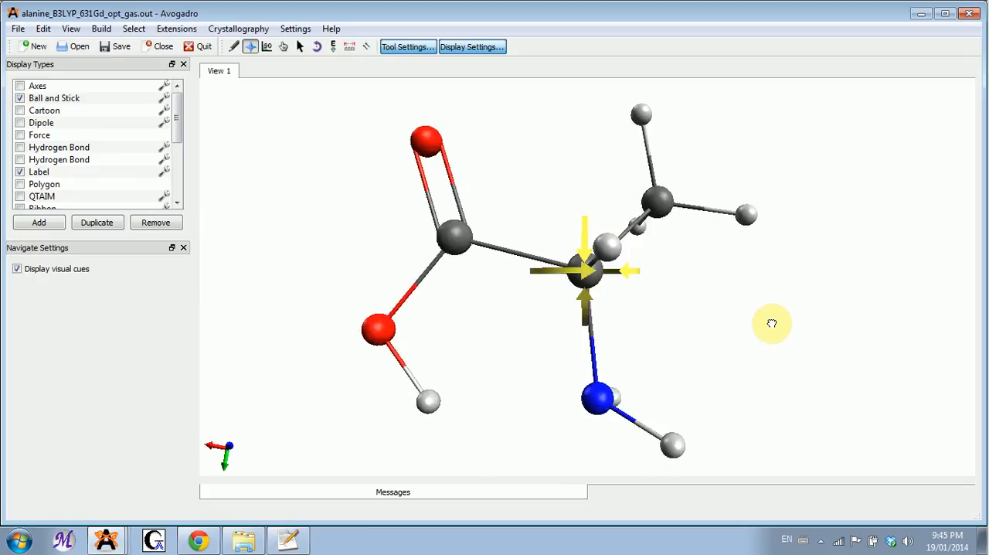
pyautogui.moveTo(771, 323); pyautogui.dragTo(744, 303)
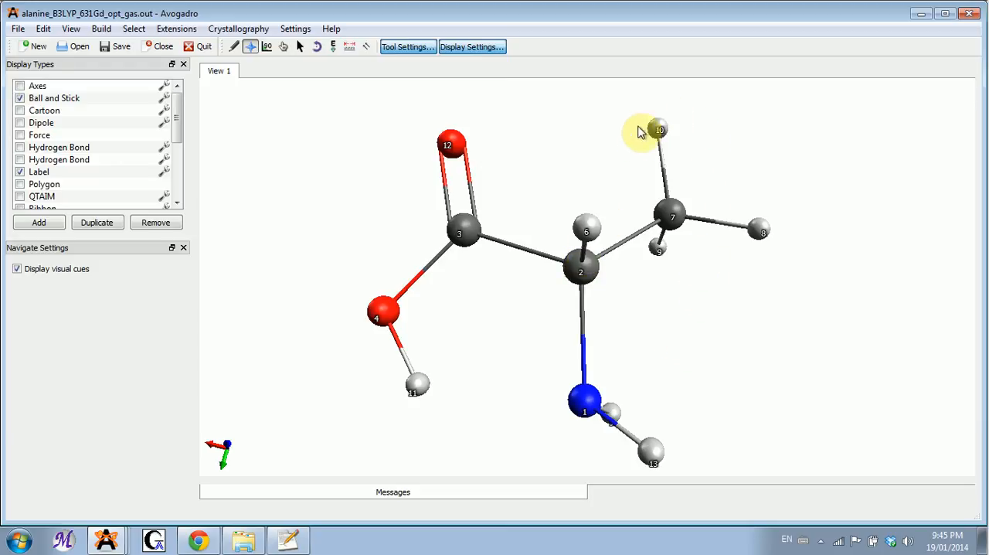
pyautogui.moveTo(686, 204)
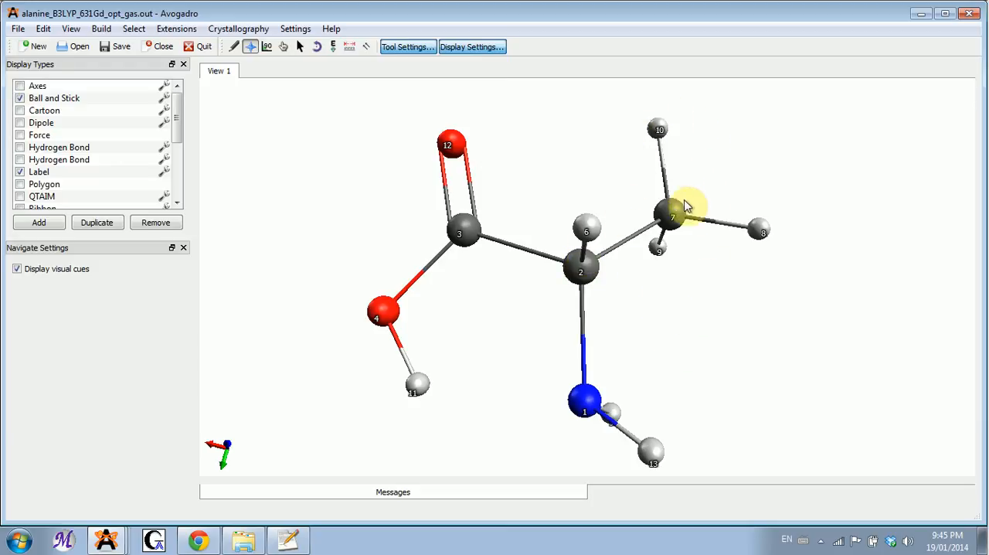
pyautogui.moveTo(680, 383)
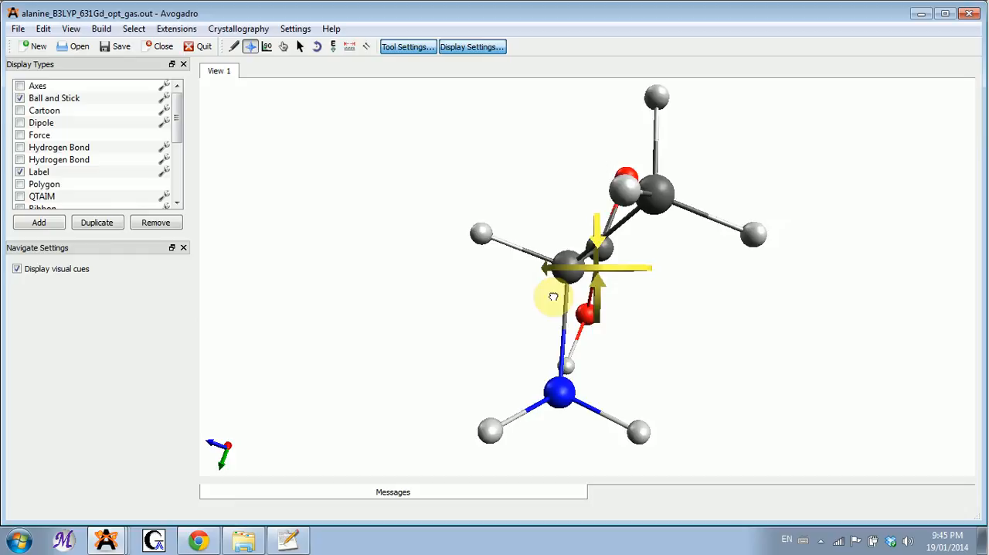
pyautogui.moveTo(553, 297); pyautogui.dragTo(734, 299)
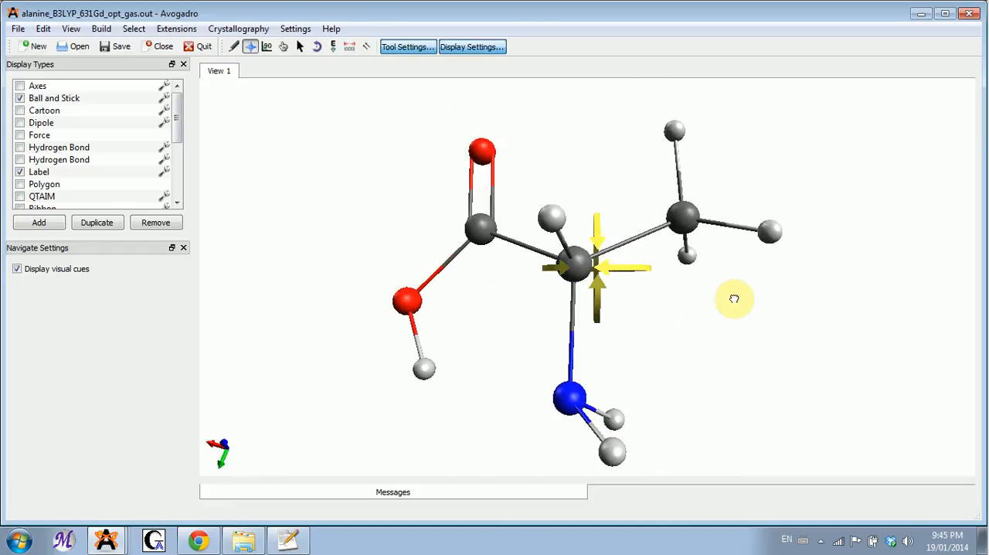
pyautogui.moveTo(734, 300); pyautogui.dragTo(800, 303)
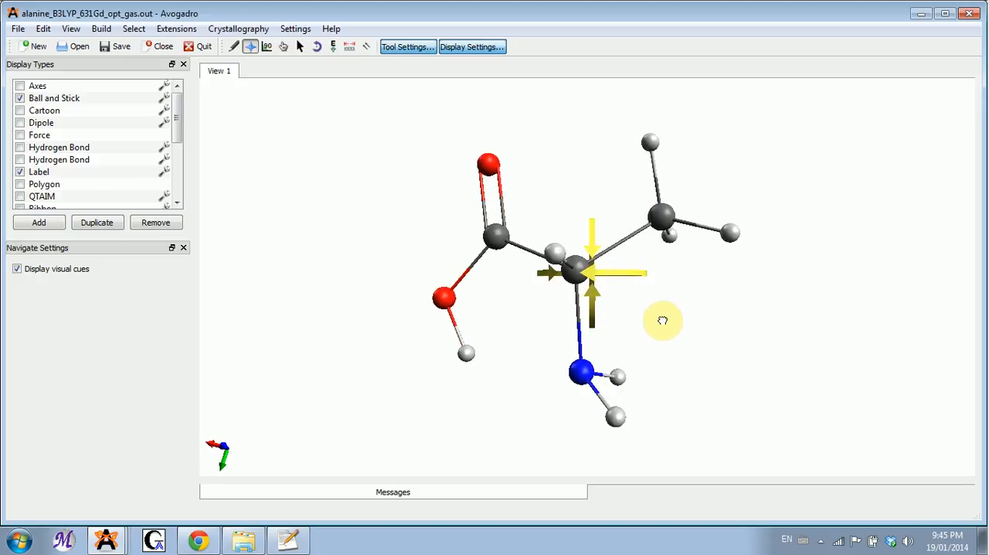
pyautogui.moveTo(661, 321); pyautogui.dragTo(816, 220)
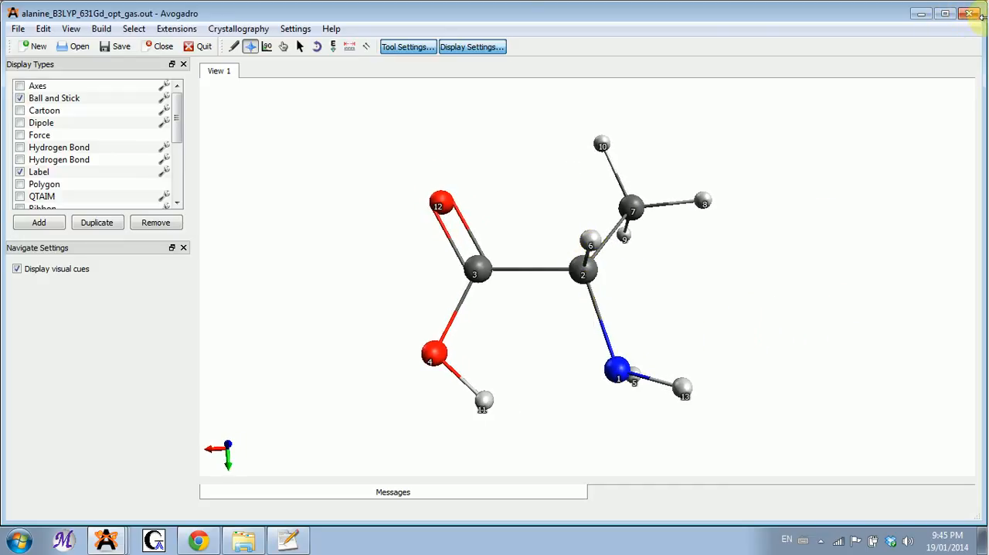
pyautogui.moveTo(433, 408)
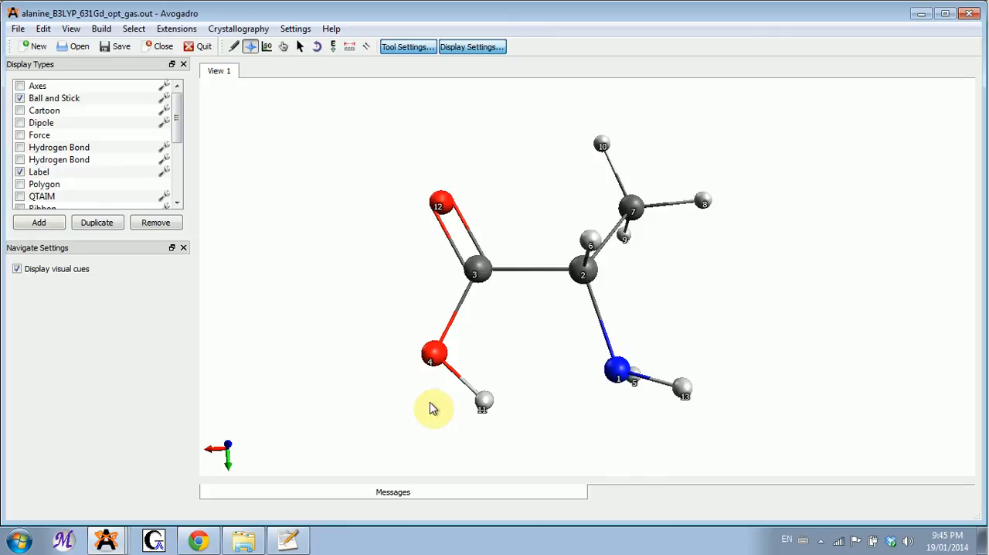